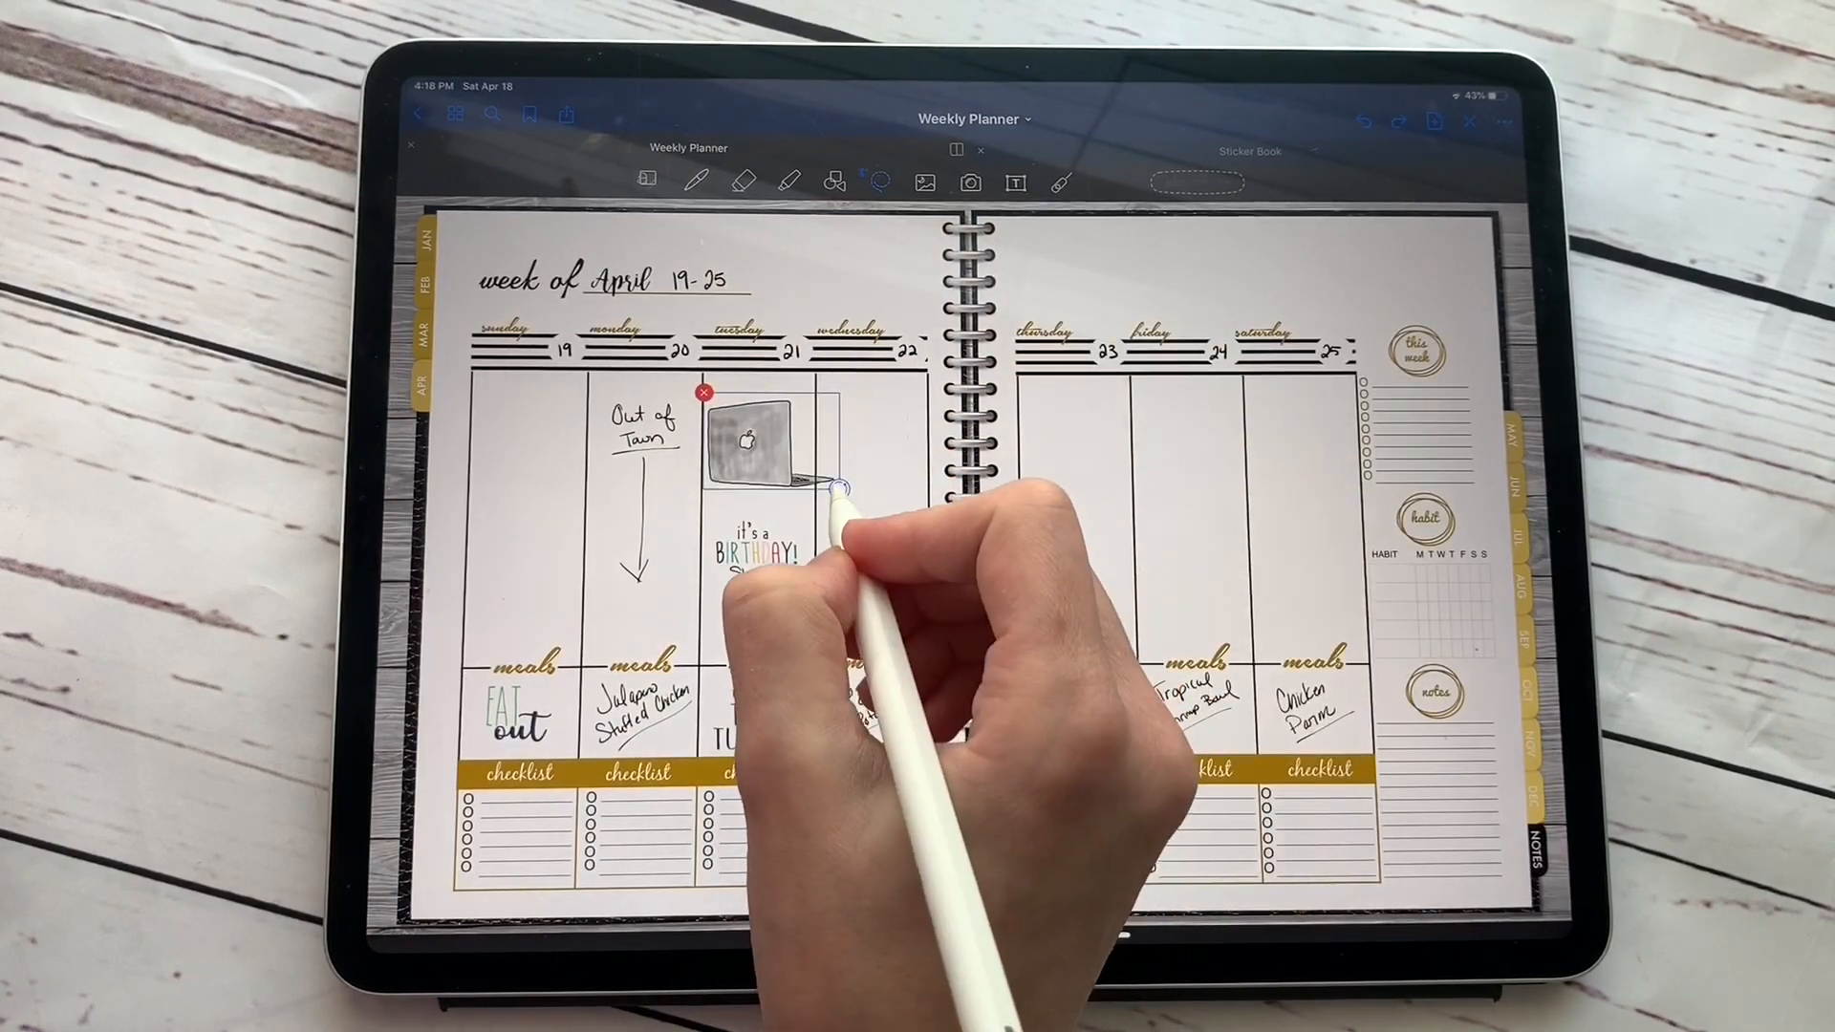
Copy the blue camera sticker from Sticker Book and paste it onto April 4
click(1250, 151)
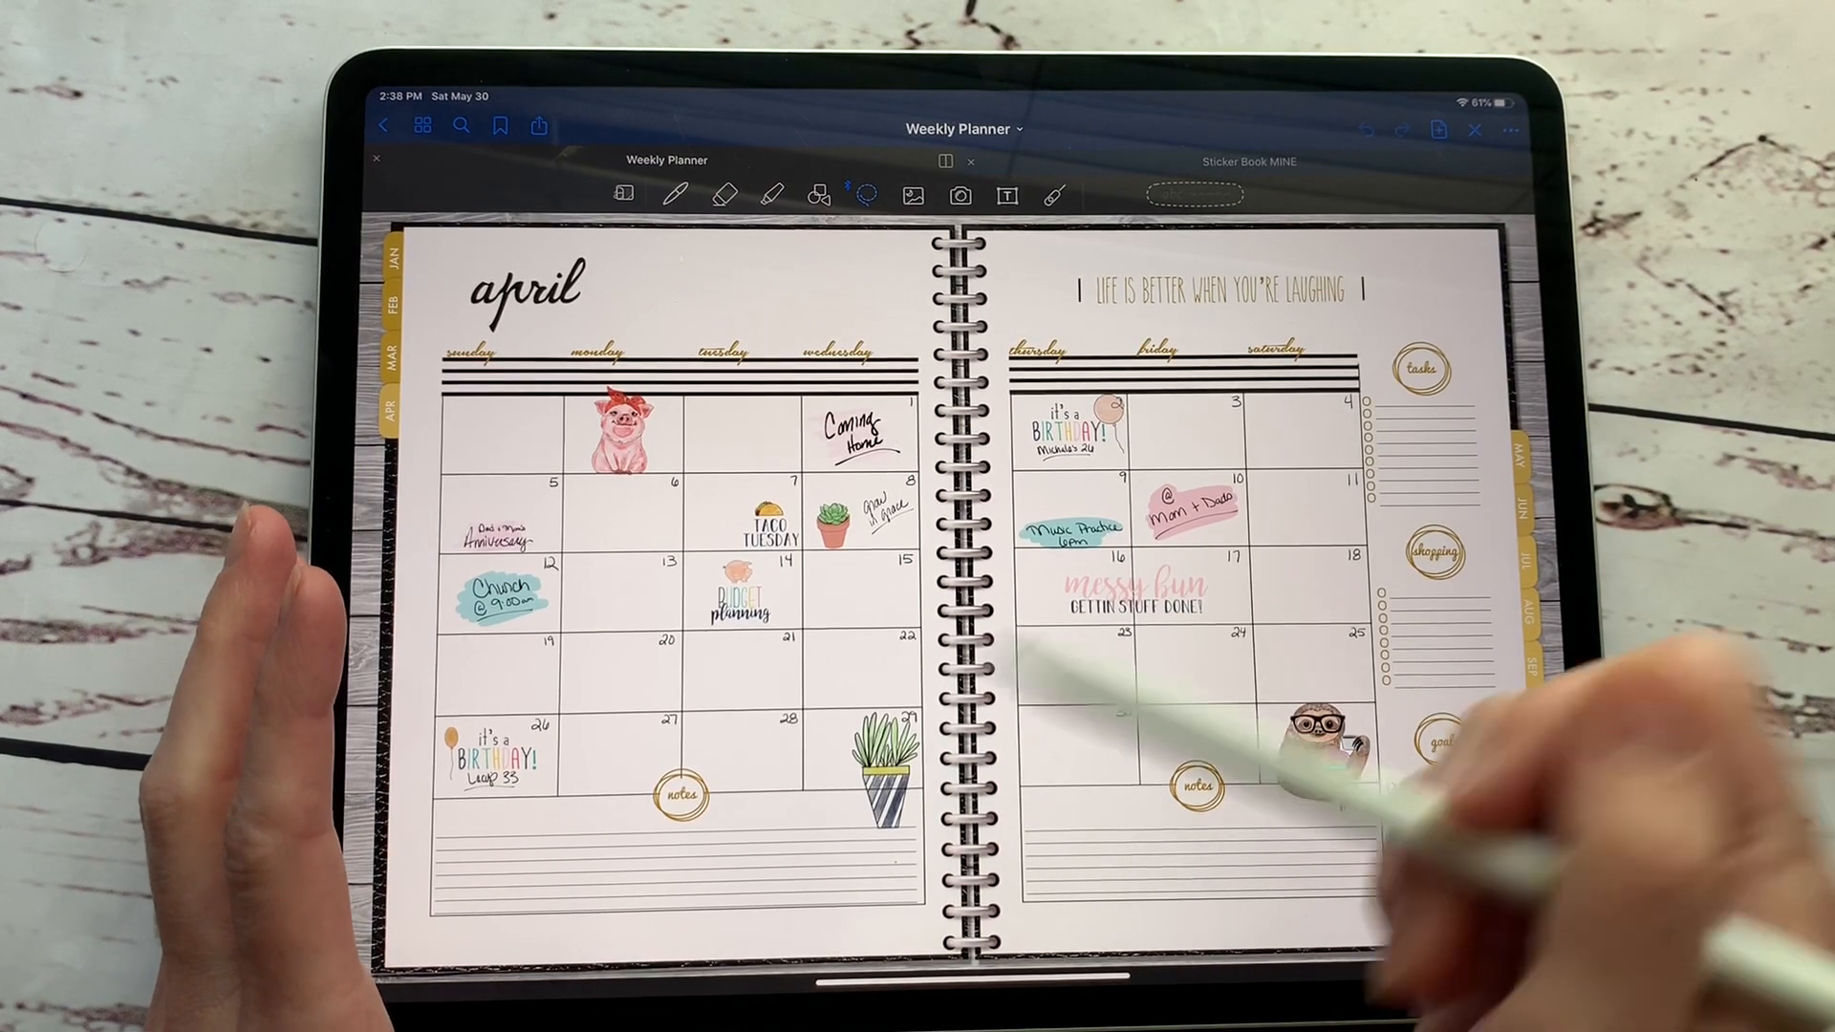
click(1246, 161)
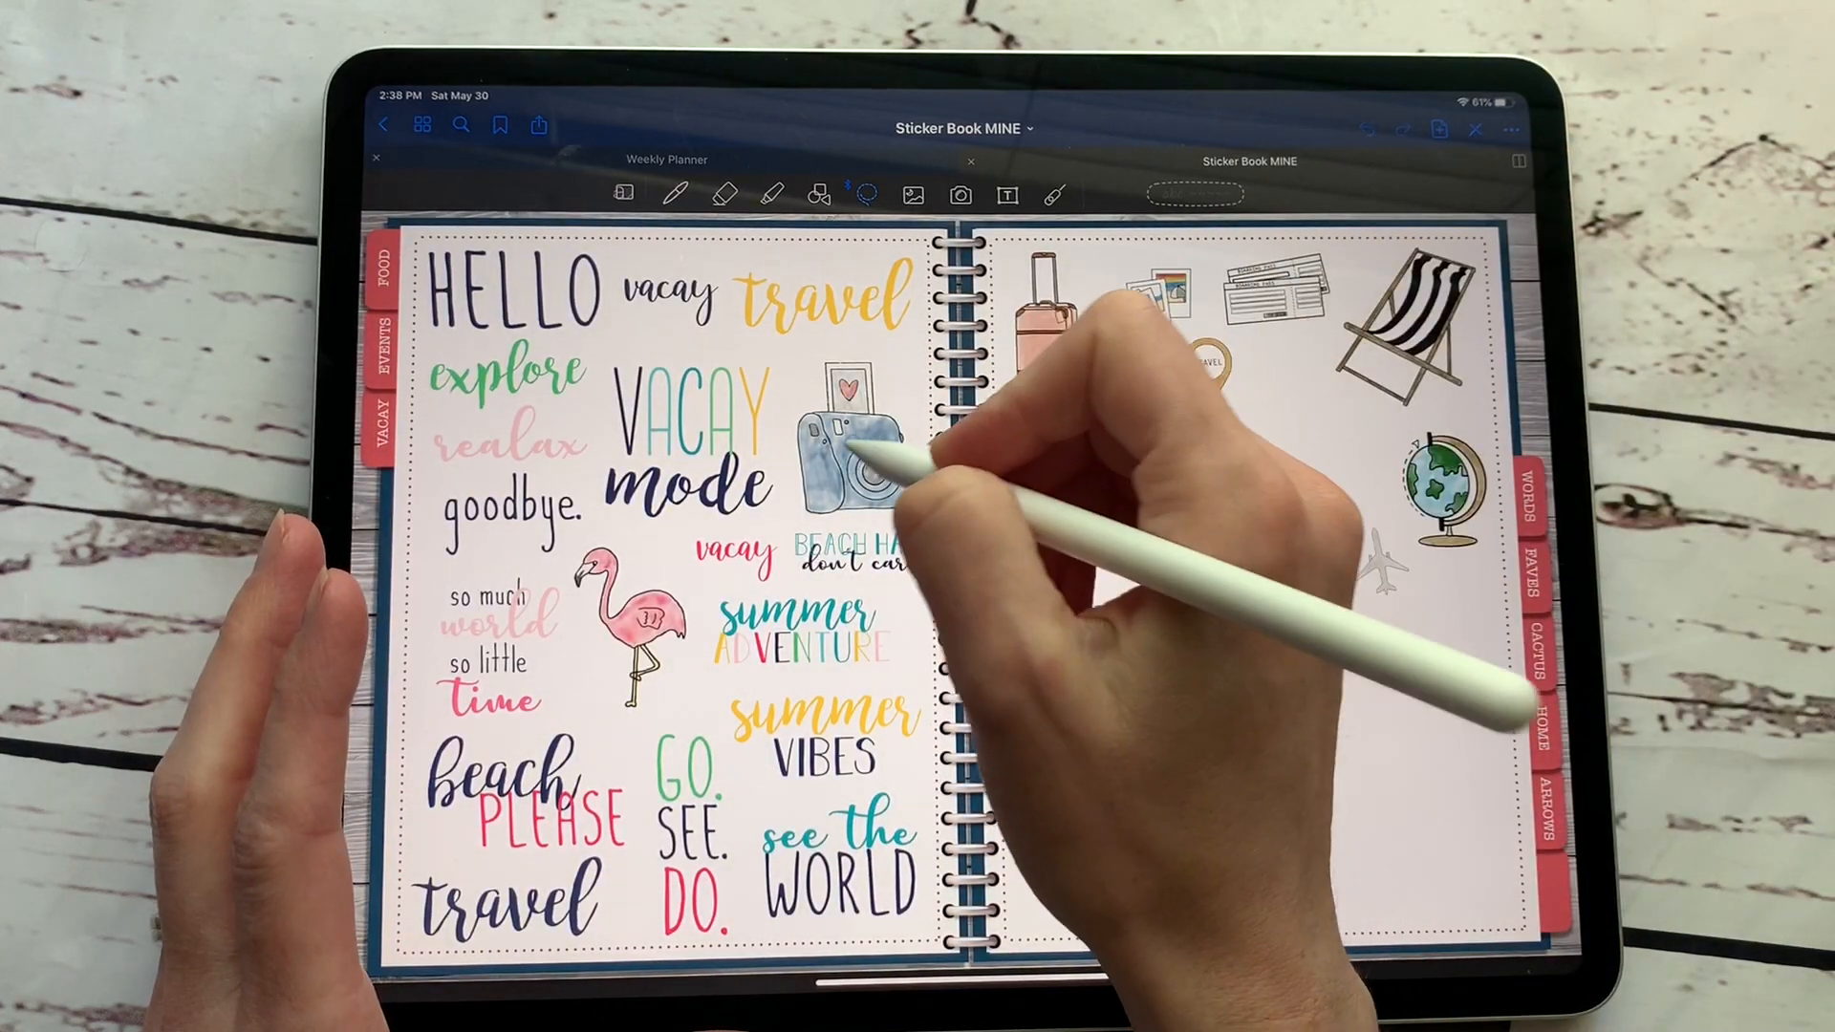
click(662, 161)
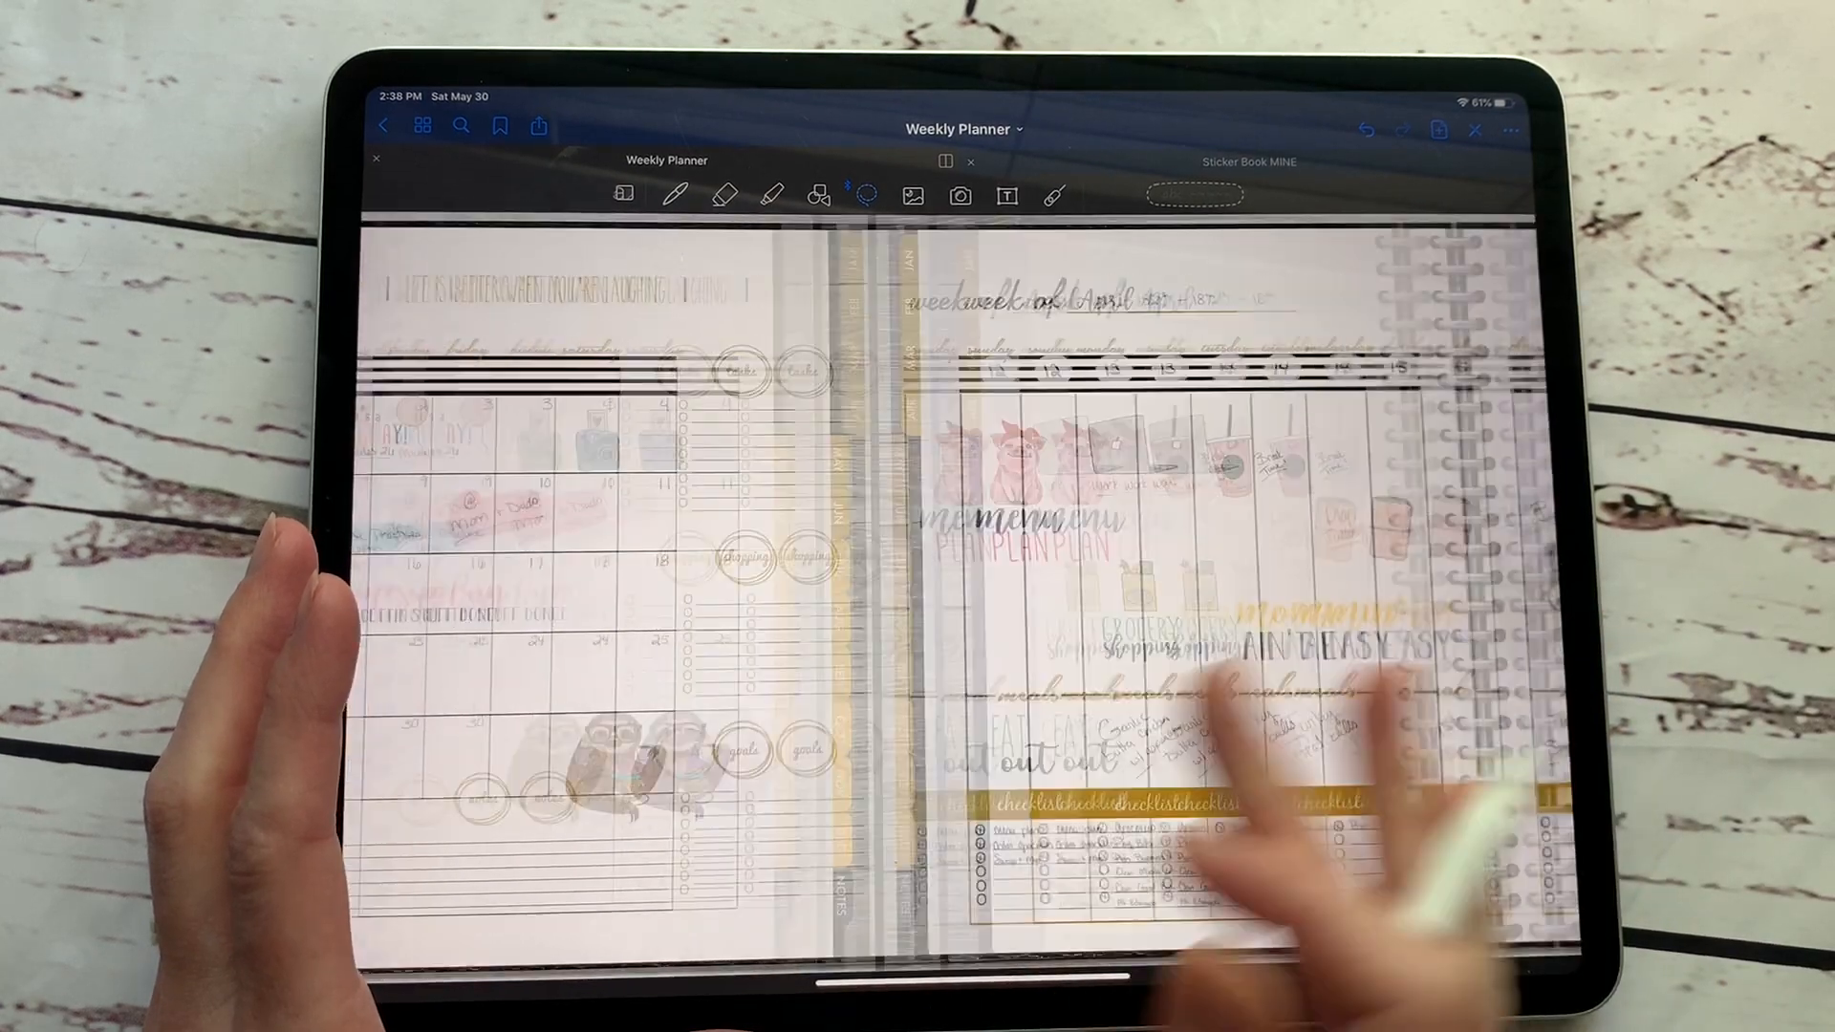
click(865, 195)
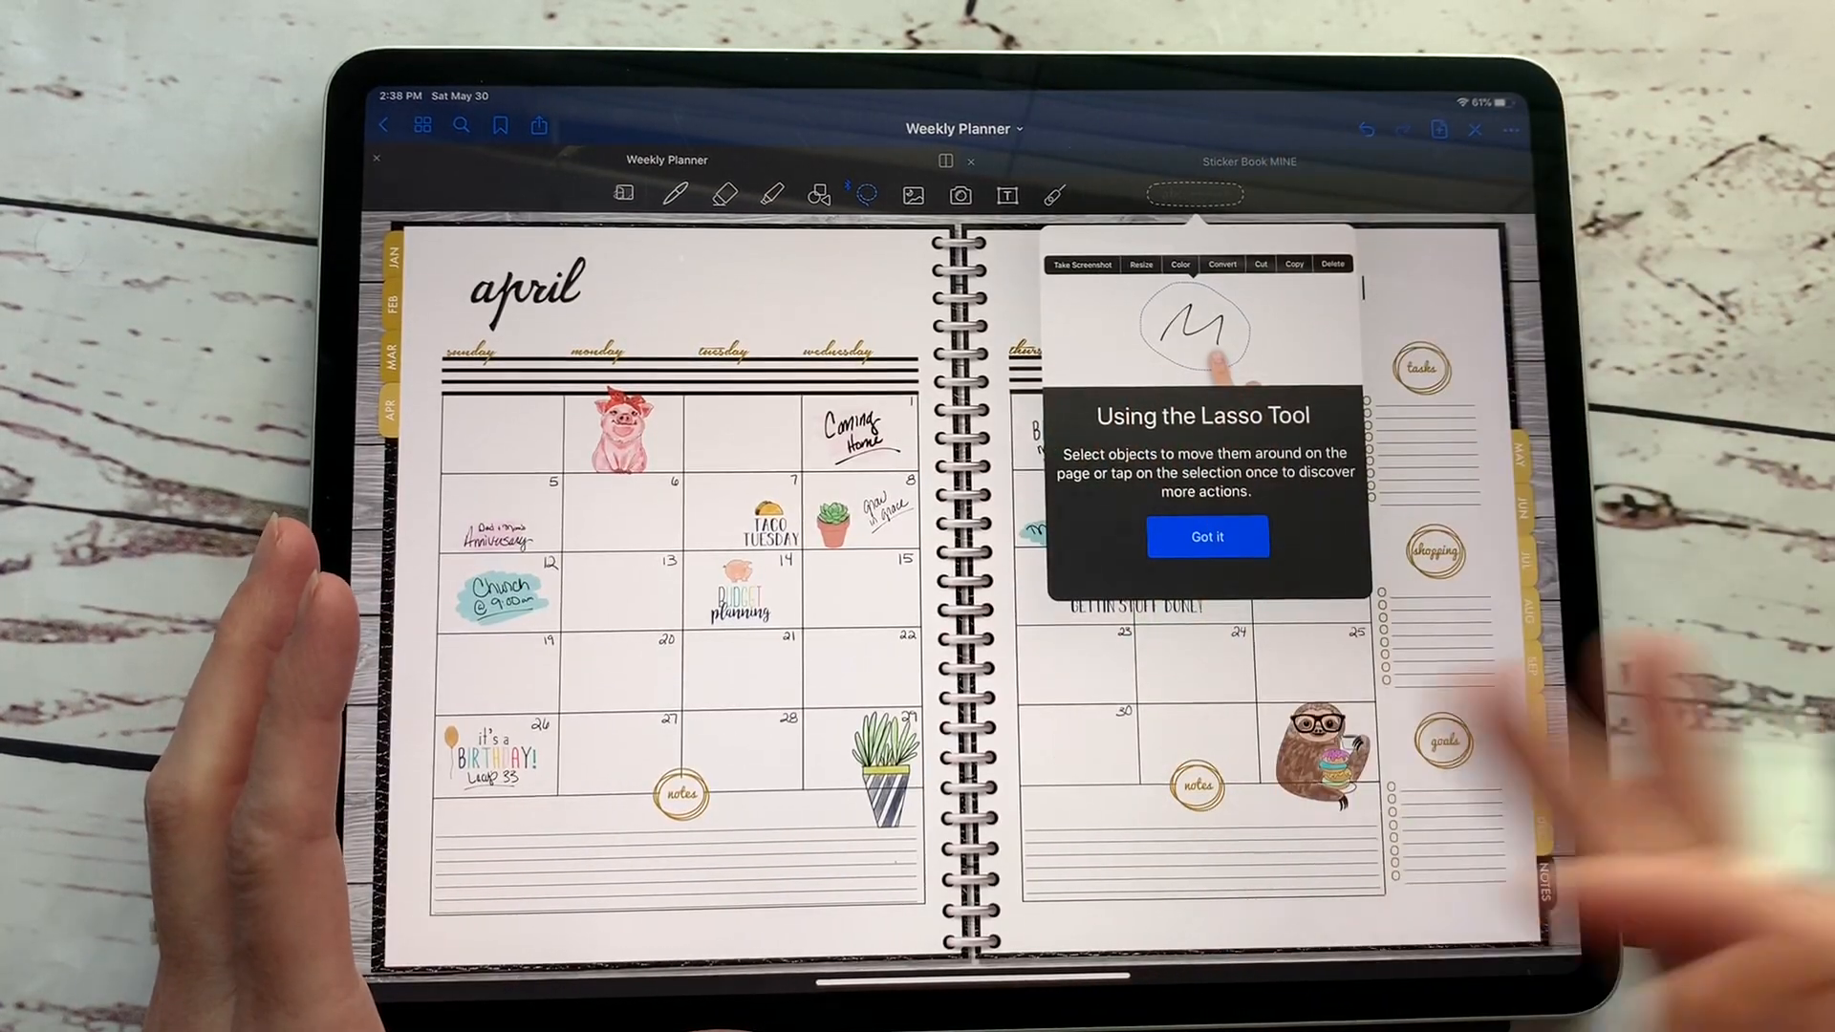
click(1206, 536)
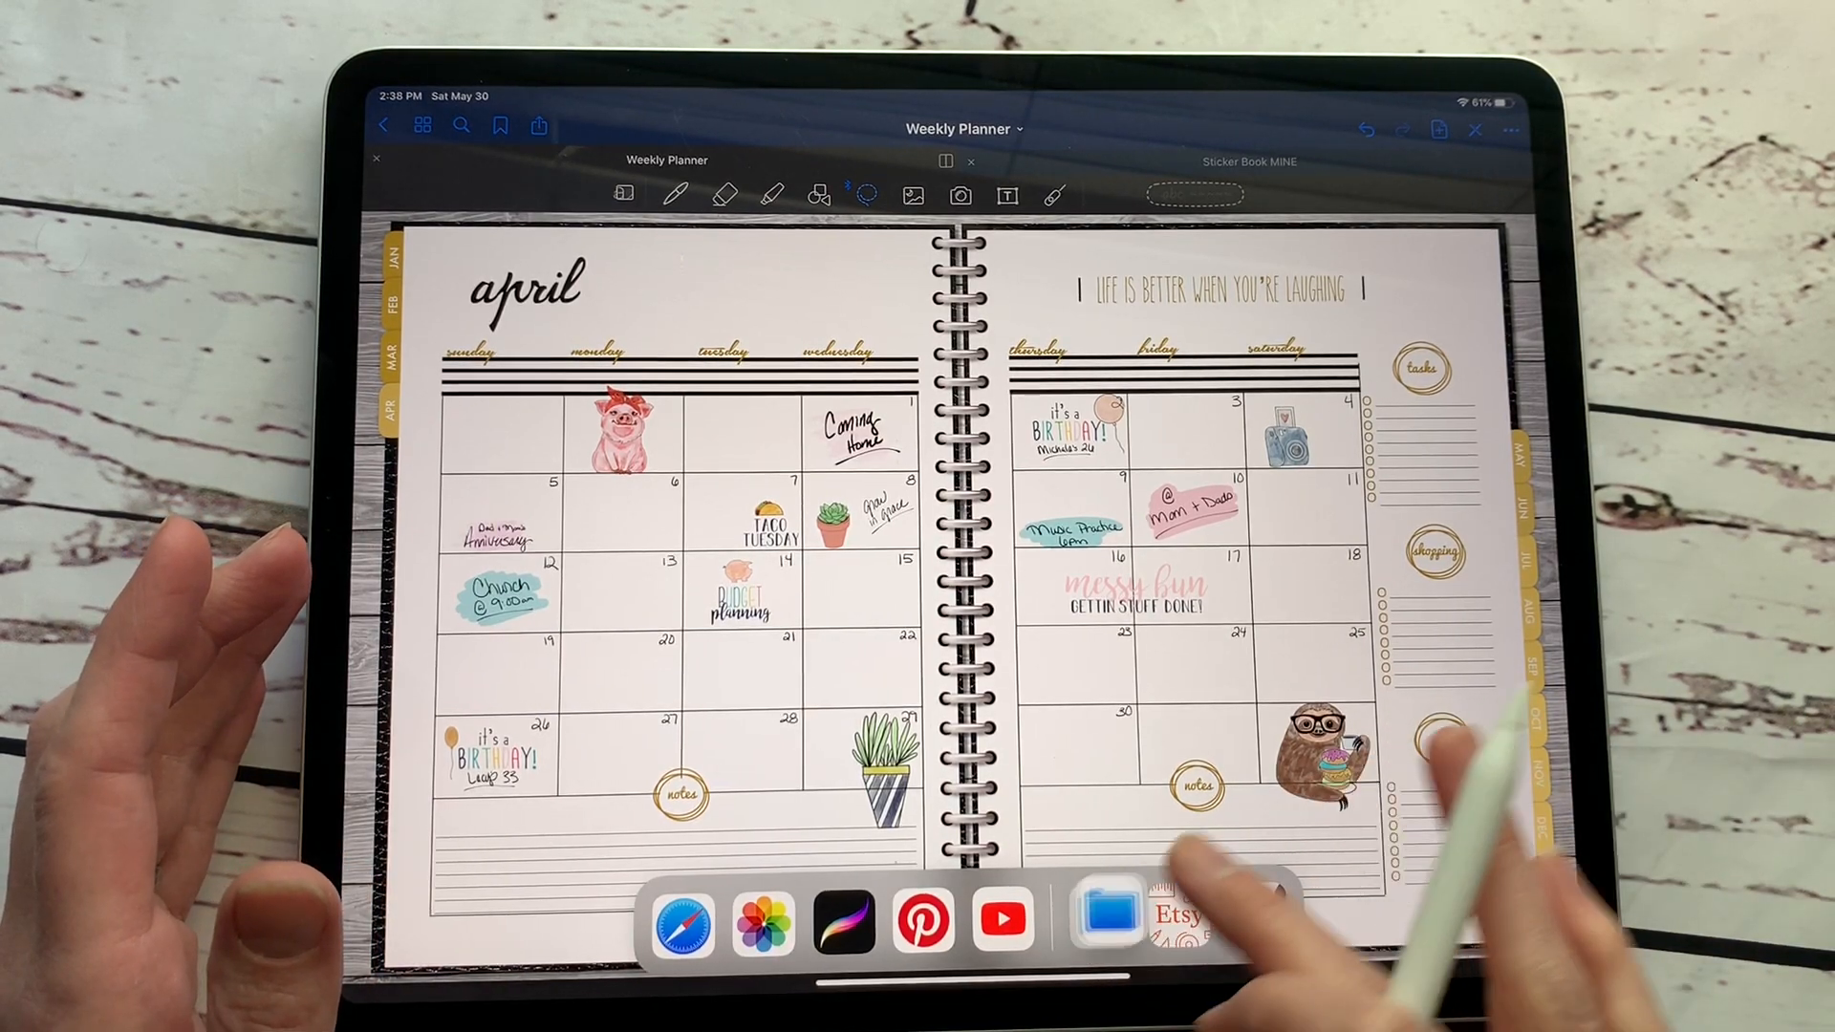
Open Files in Slide Over and browse the Downloads > Farmhouse sticker images
click(1107, 918)
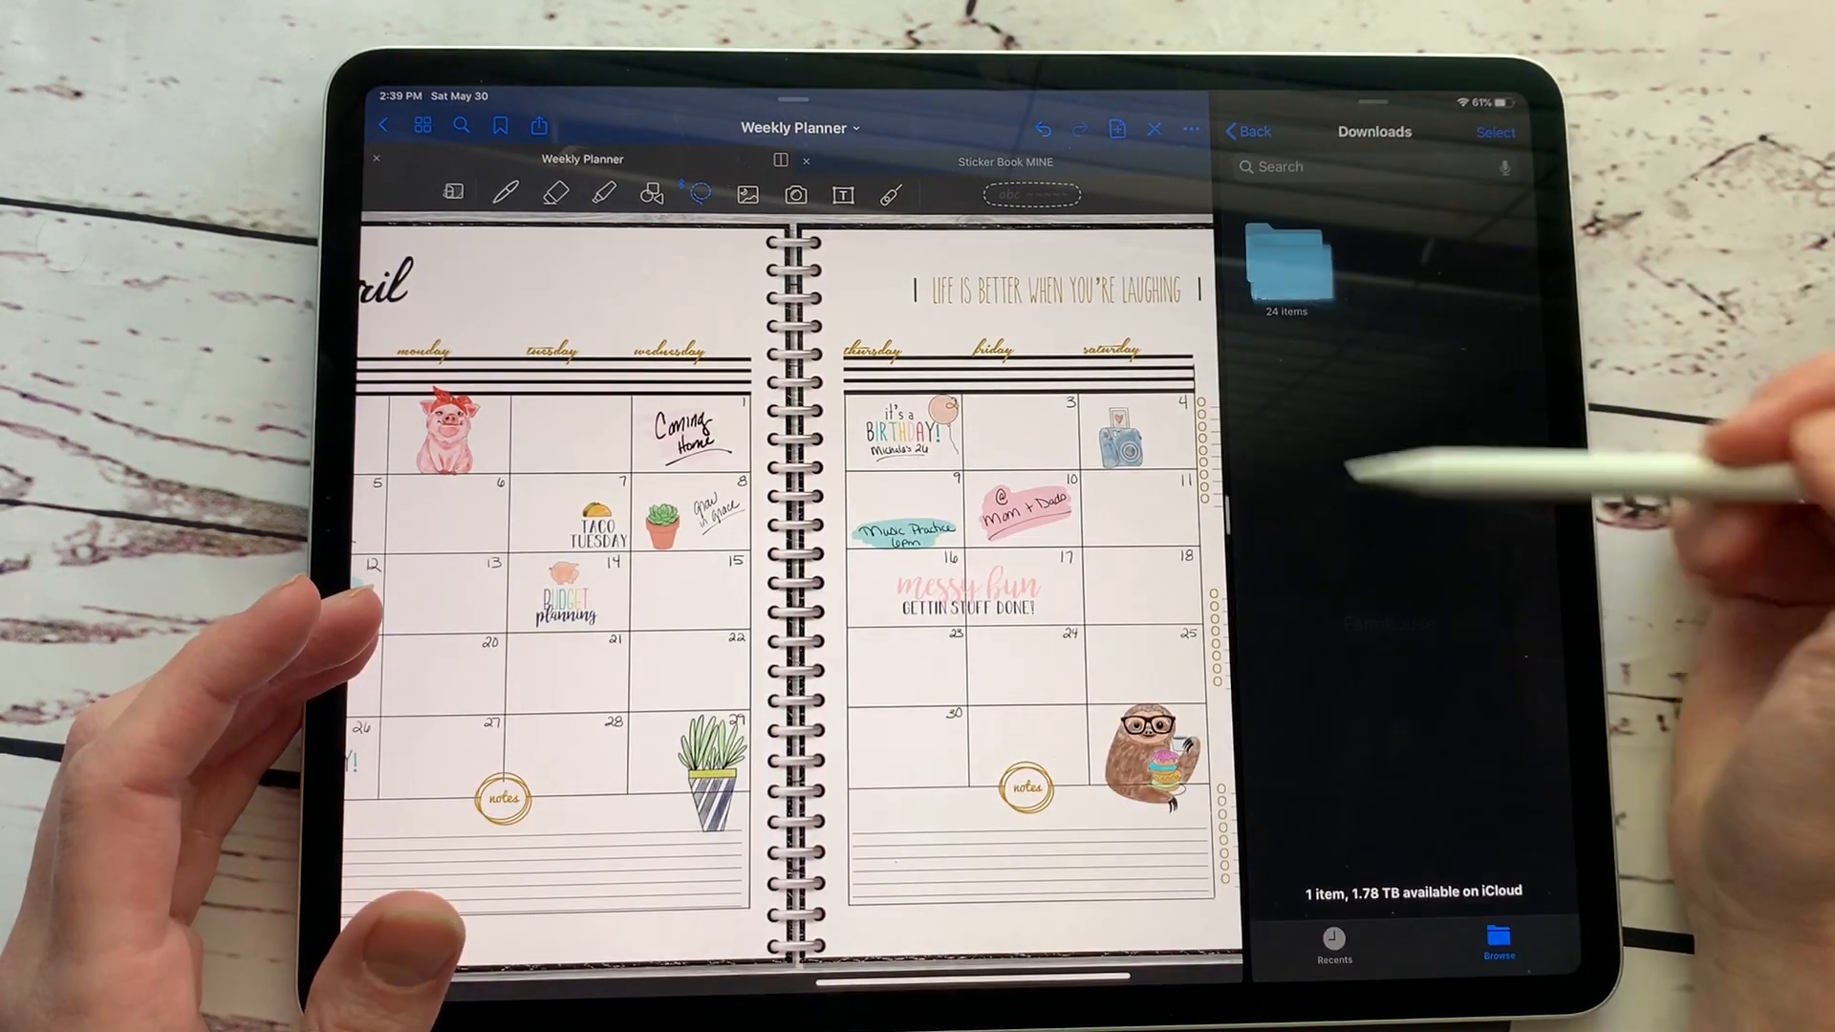
click(1285, 270)
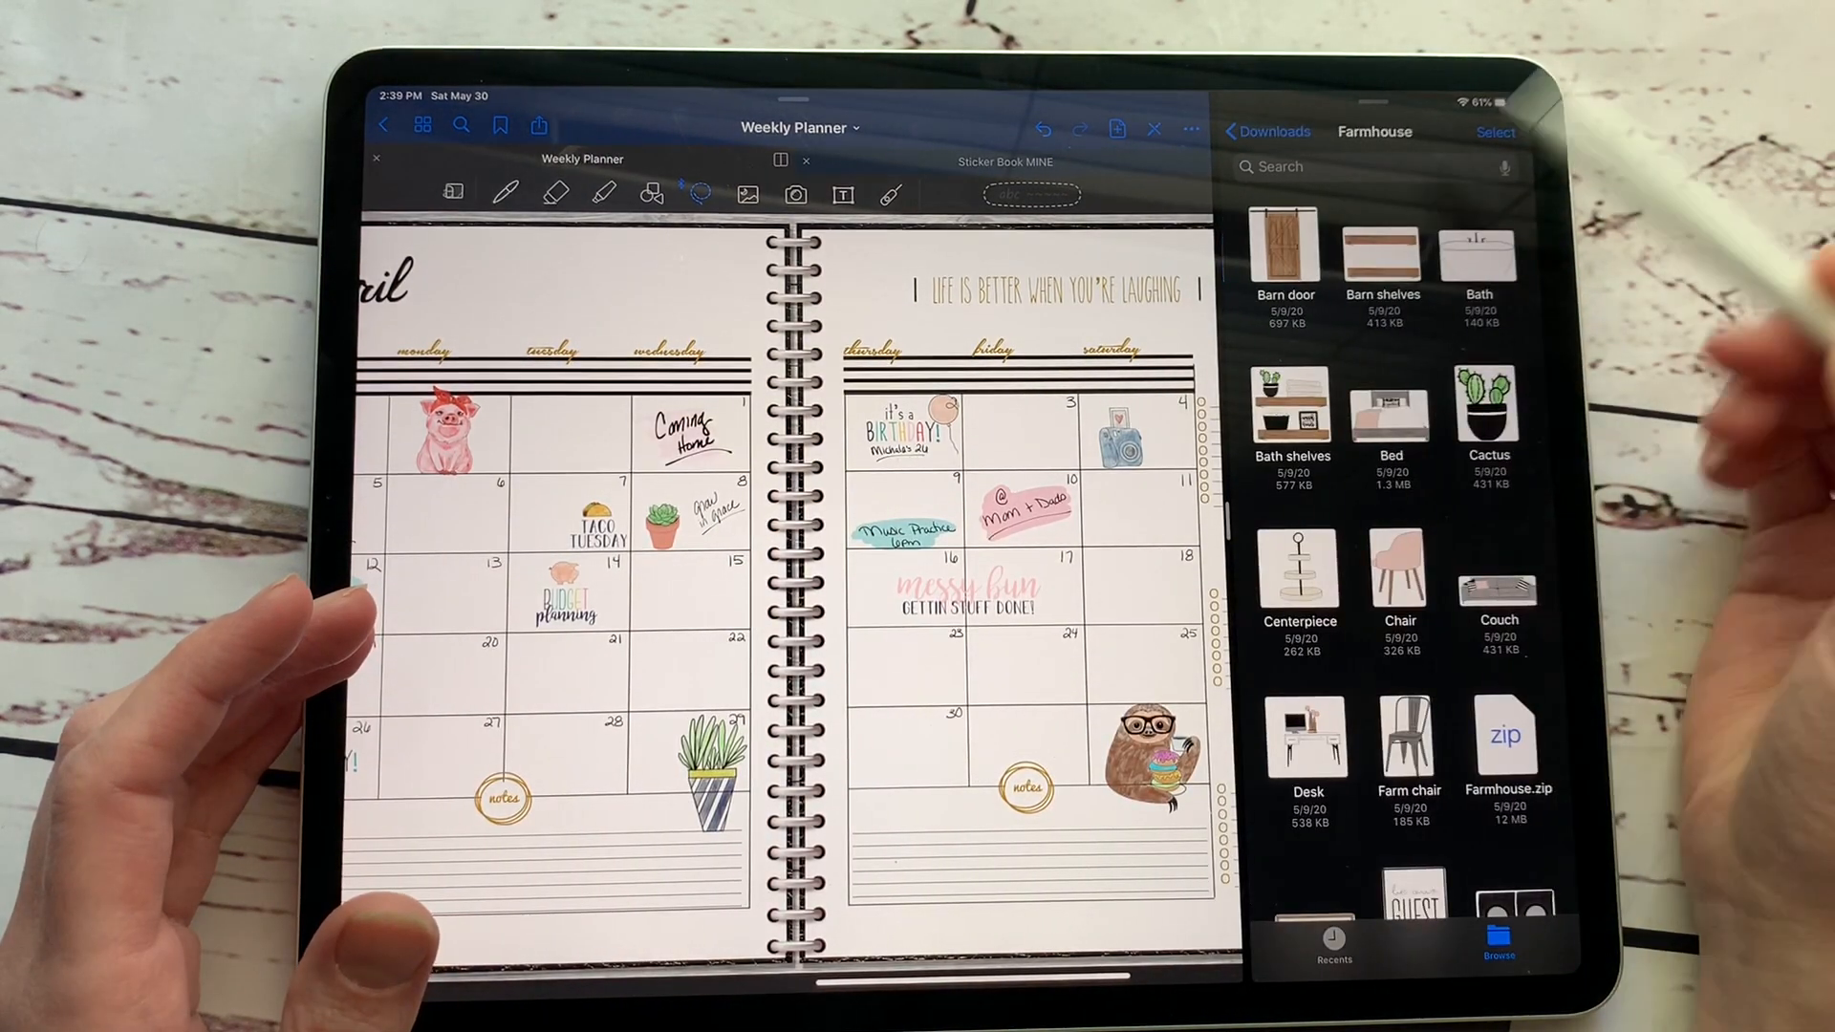
scroll(down, 3)
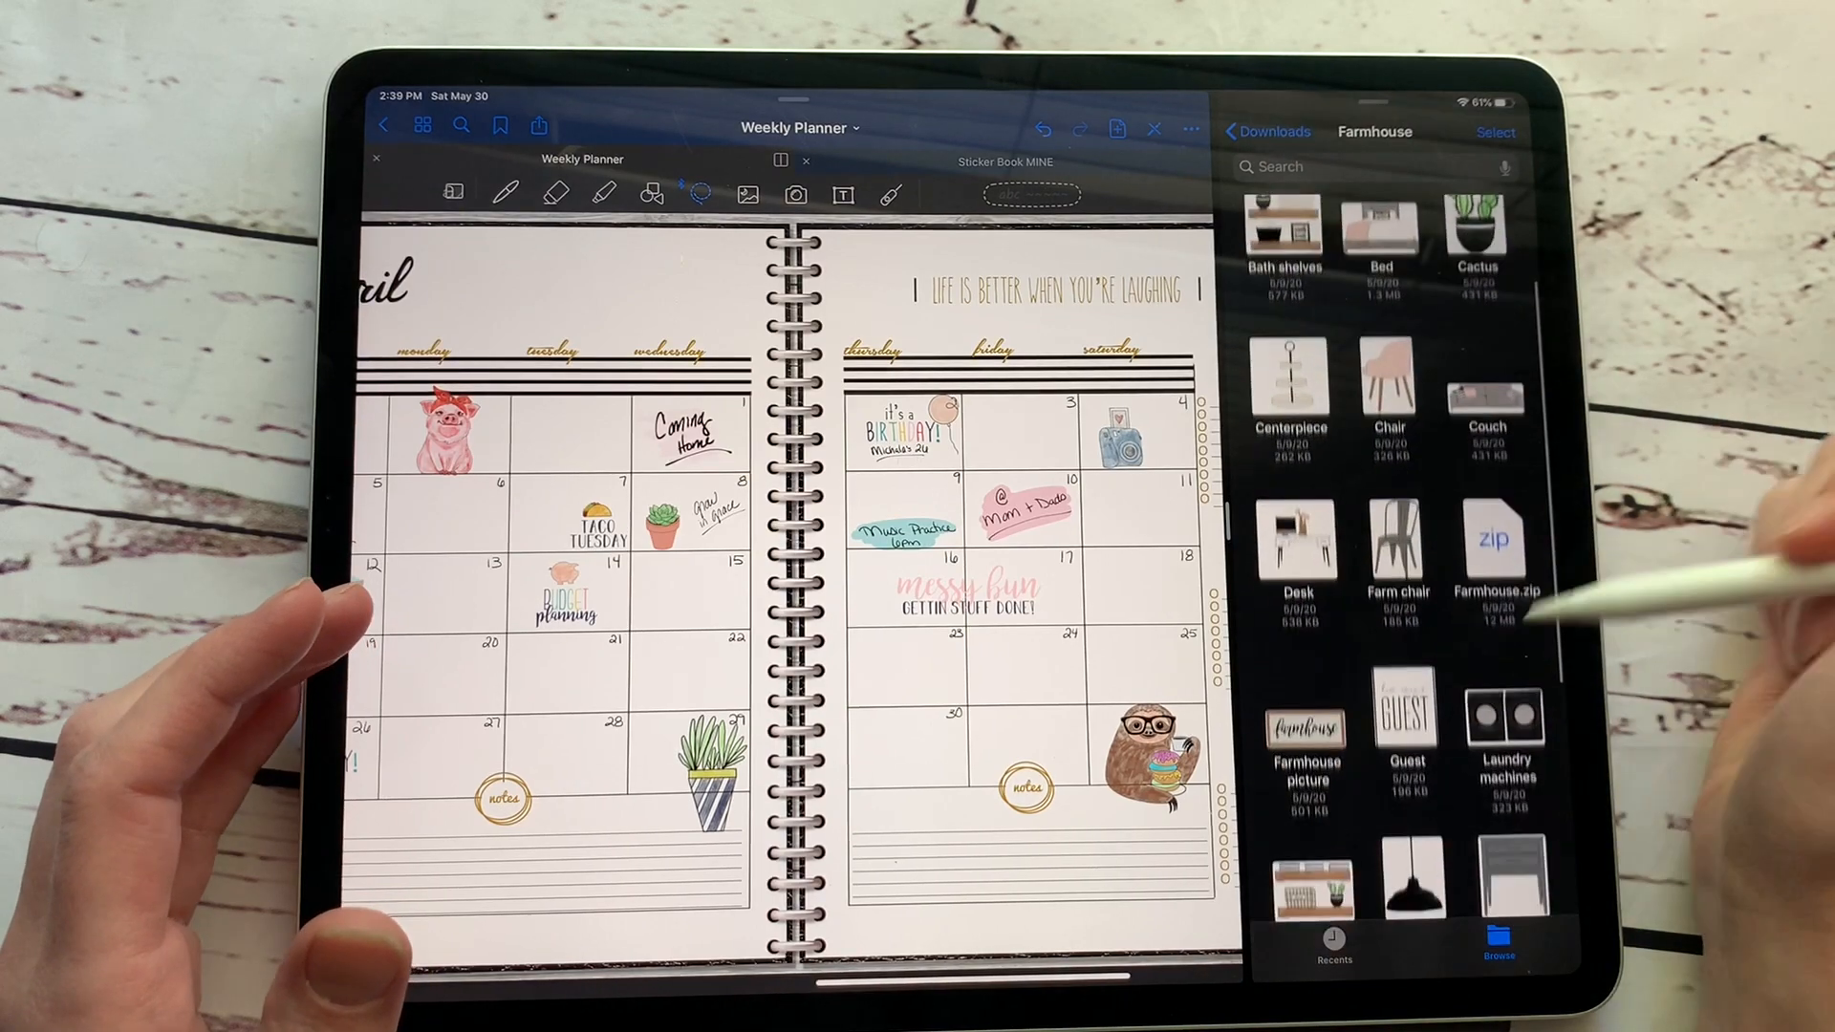
scroll(down, 3)
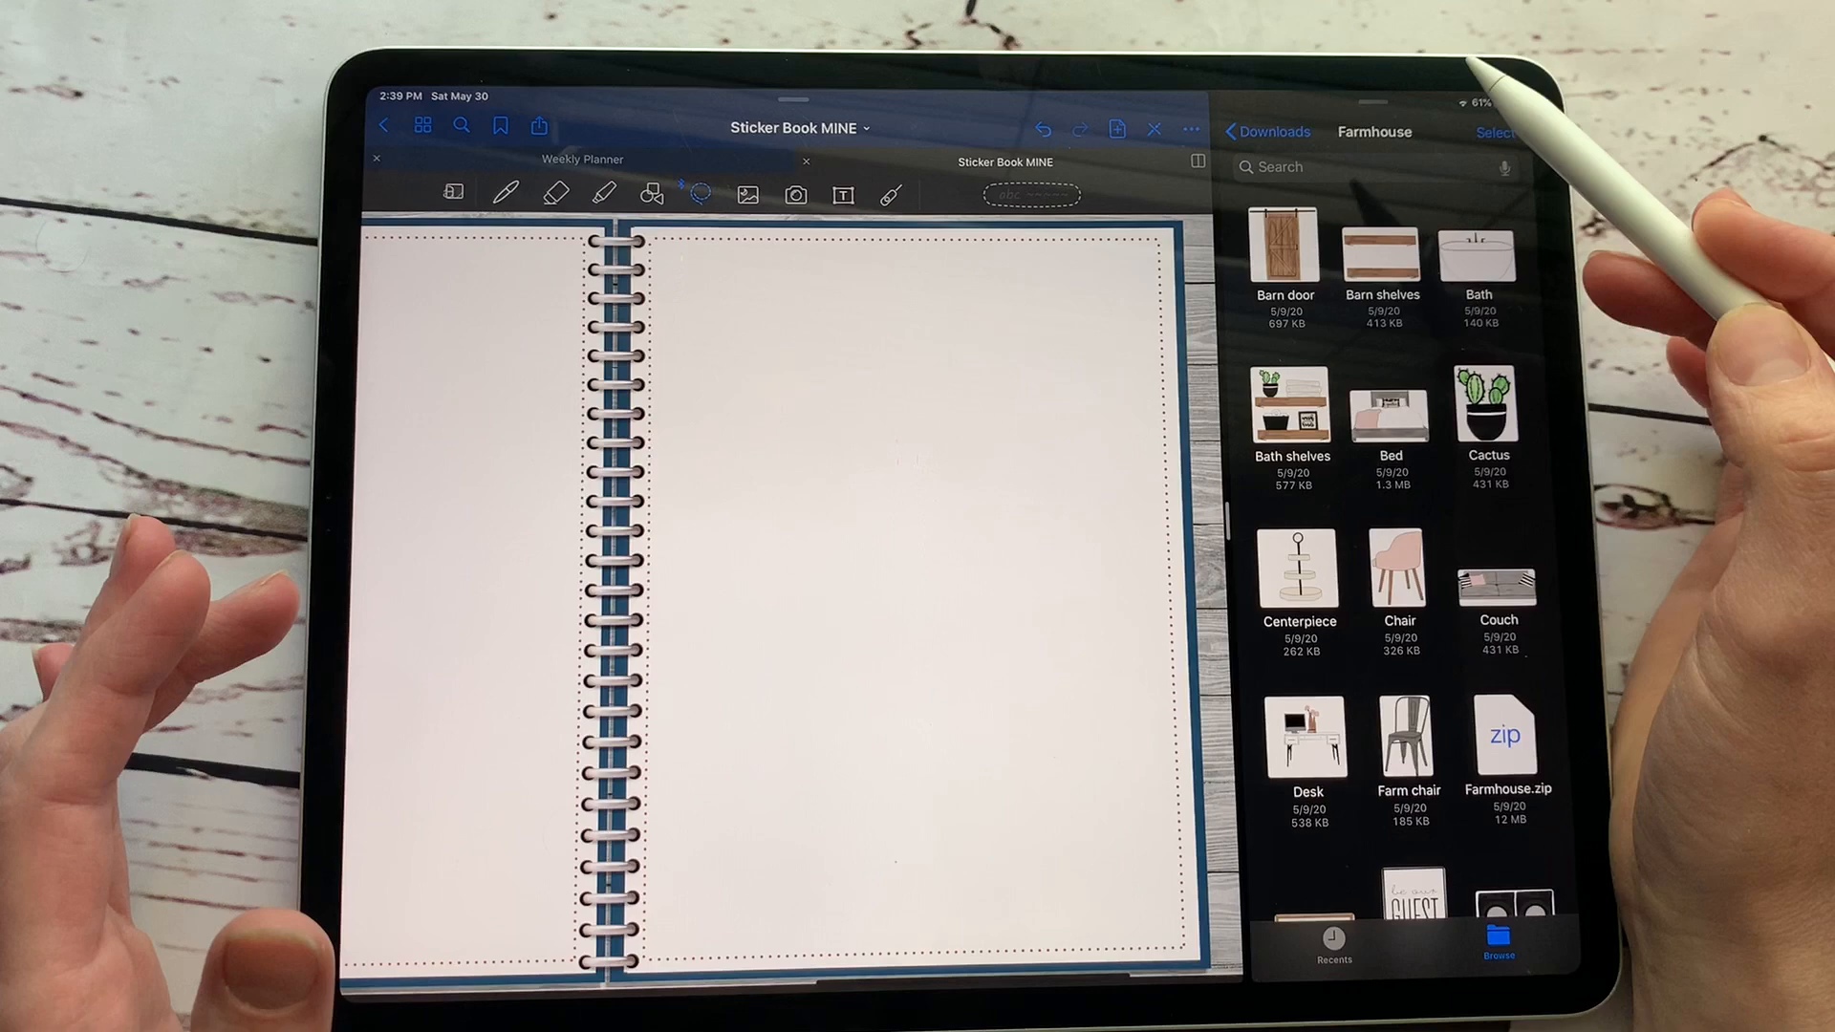
Drag in the Barn door image at top right and a small pink chair at bottom right
drag(1284, 246, 1047, 374)
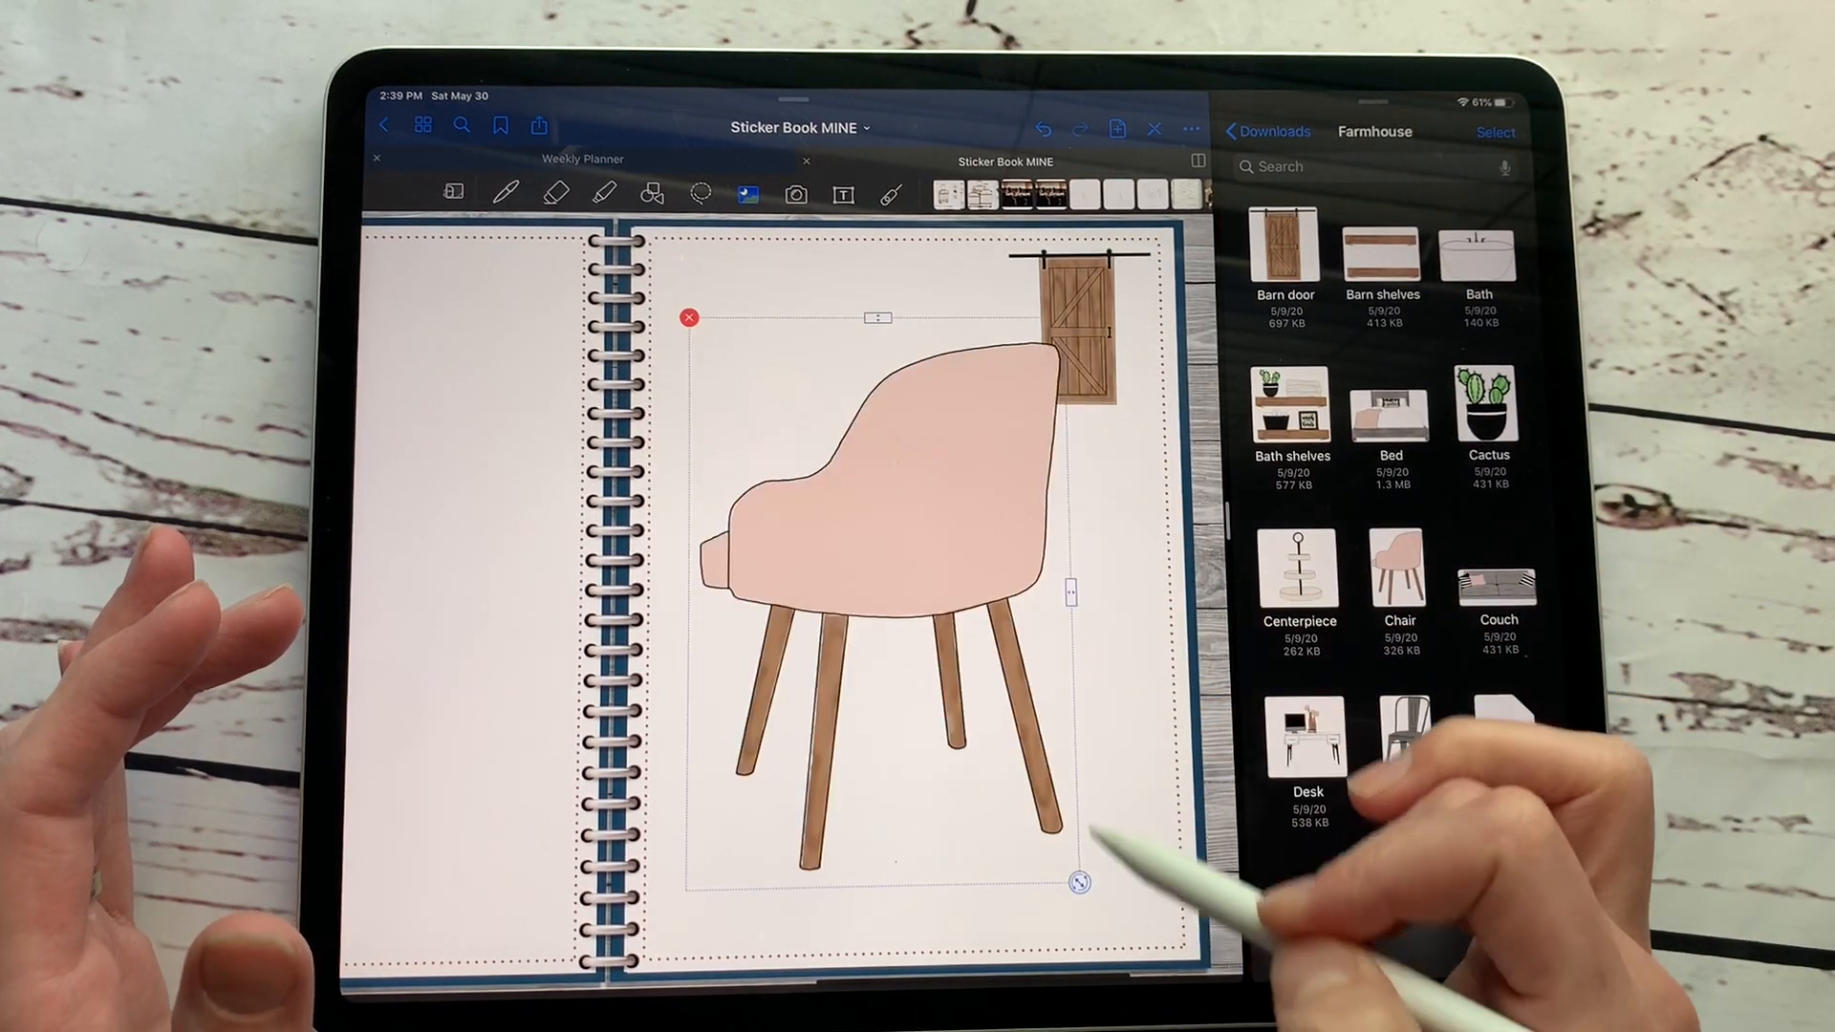
drag(877, 584, 1064, 783)
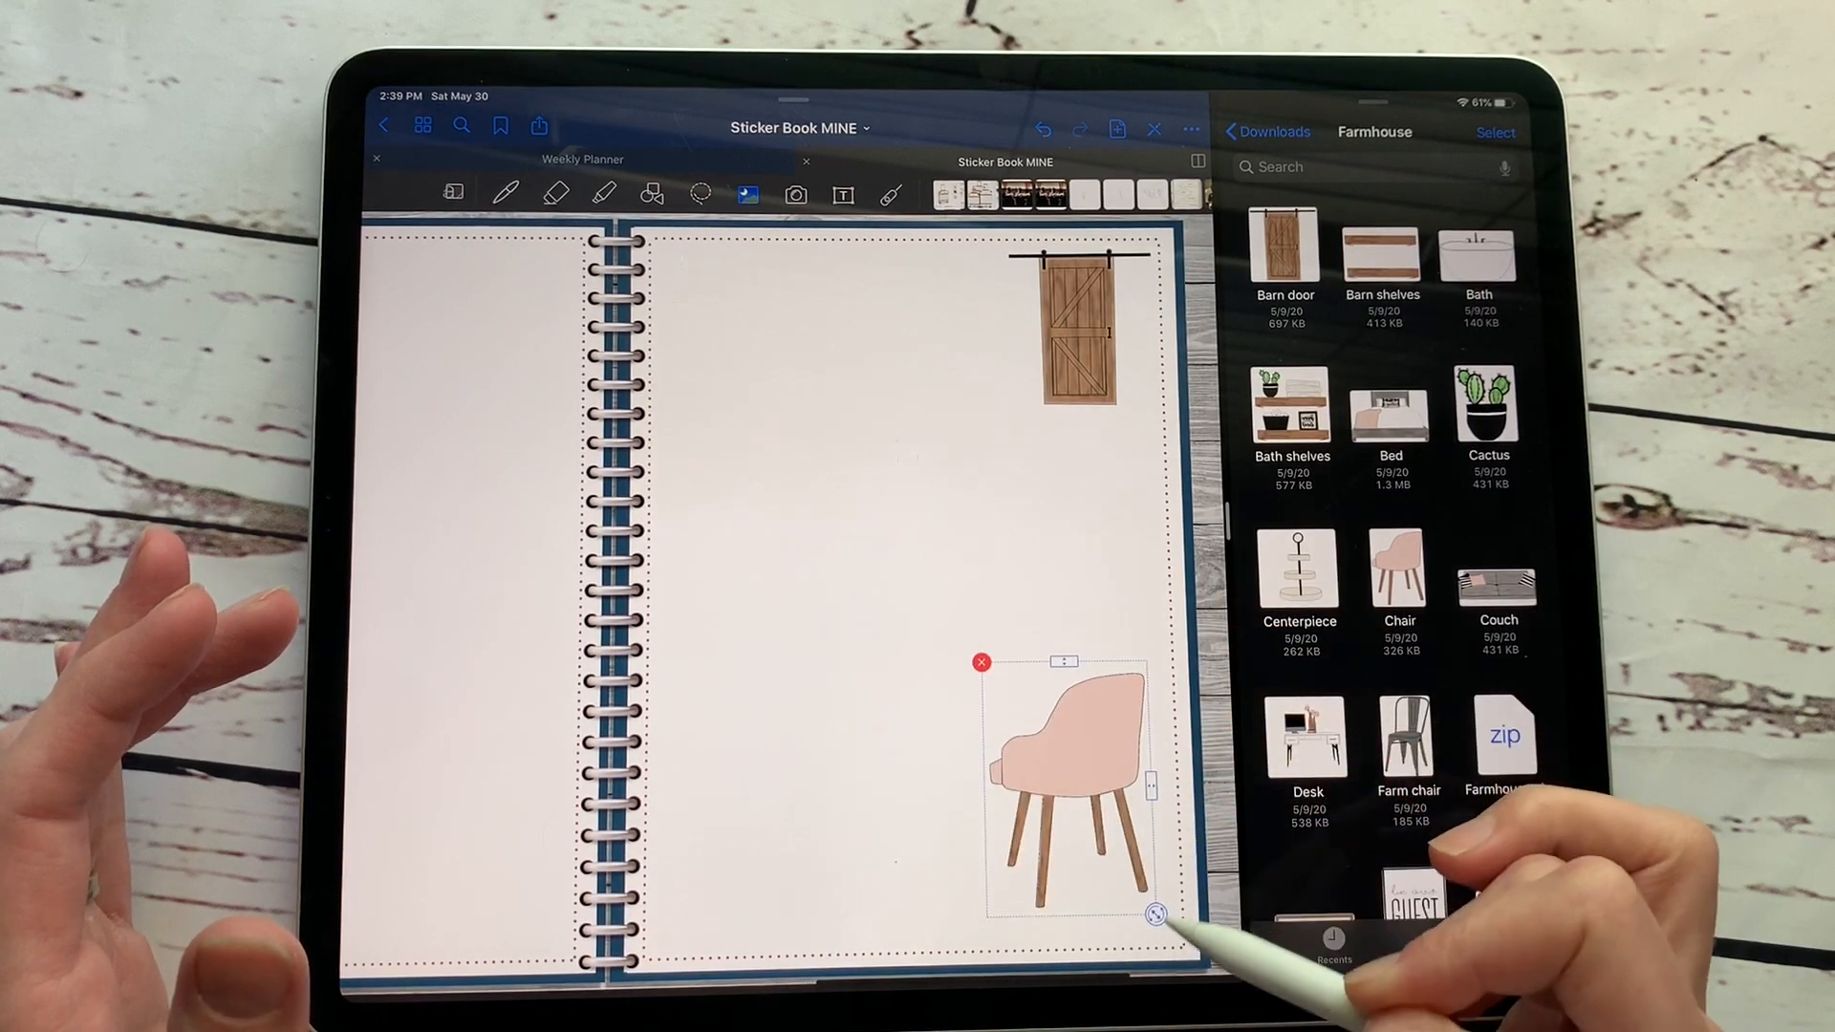
click(981, 662)
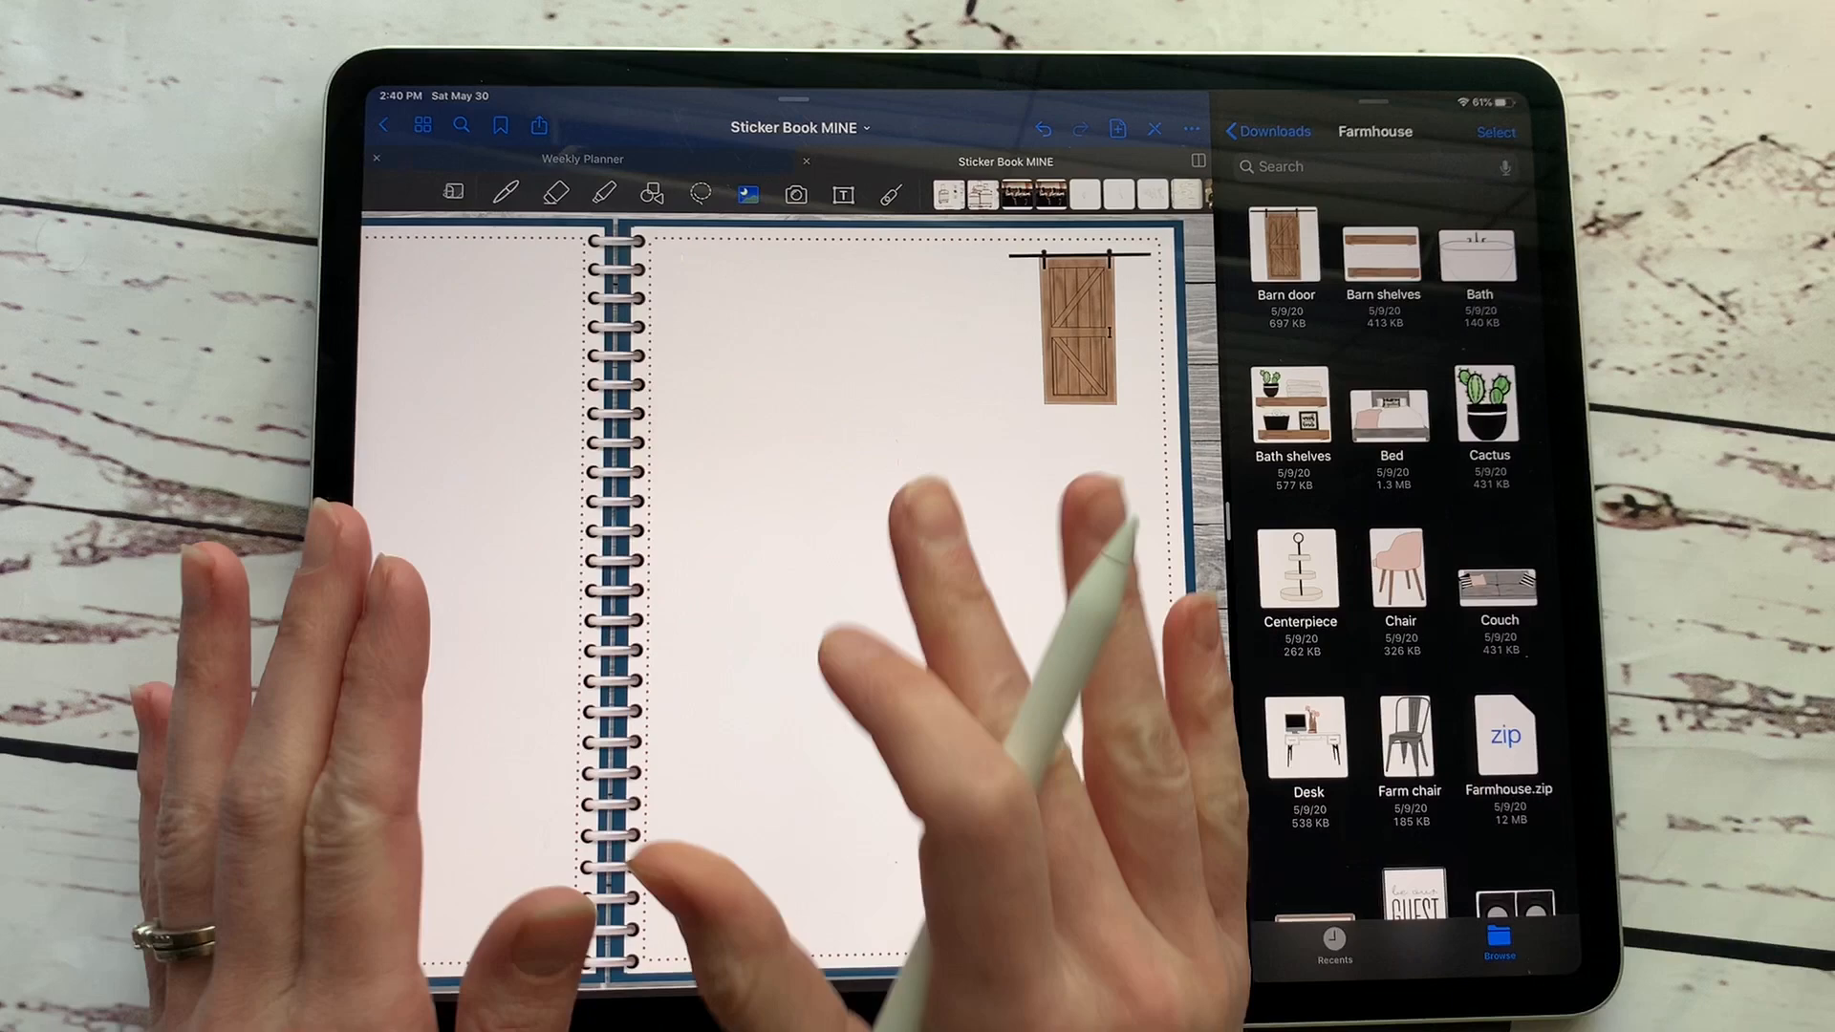
drag(1398, 574, 1088, 819)
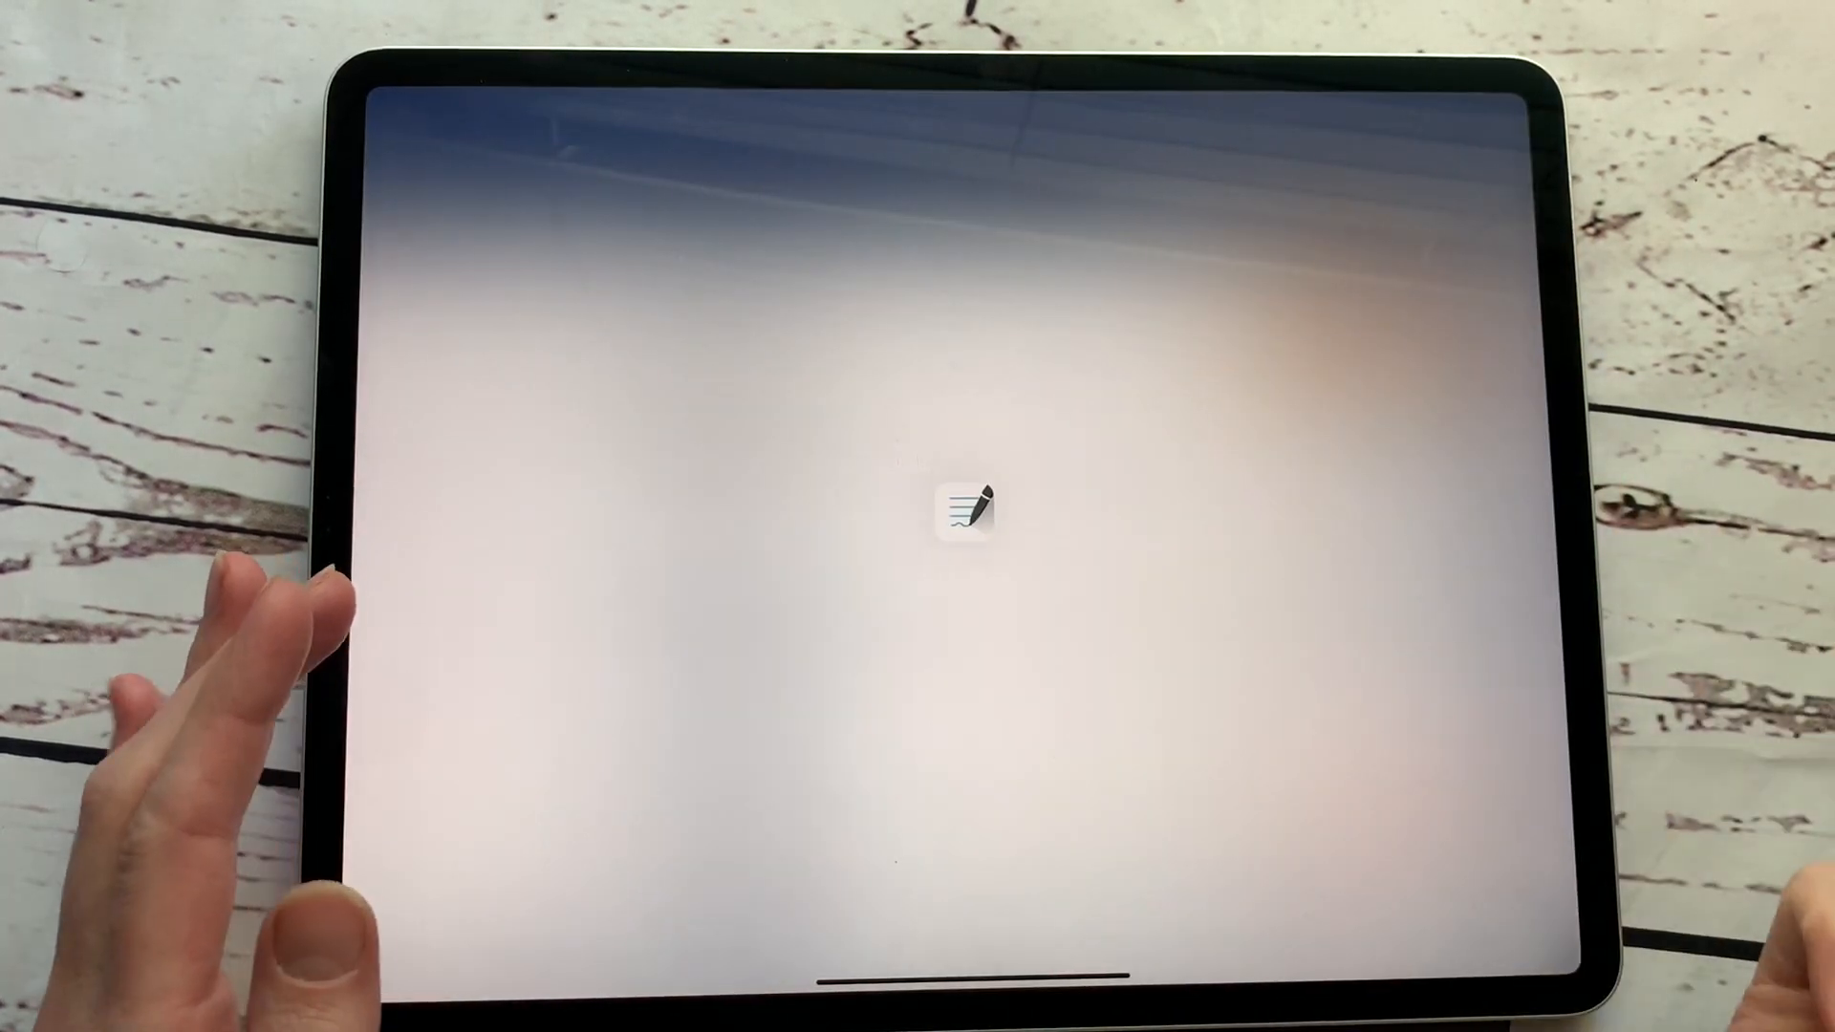
Copy the pink chair from Sticker Book to April 30, then remove it
click(963, 507)
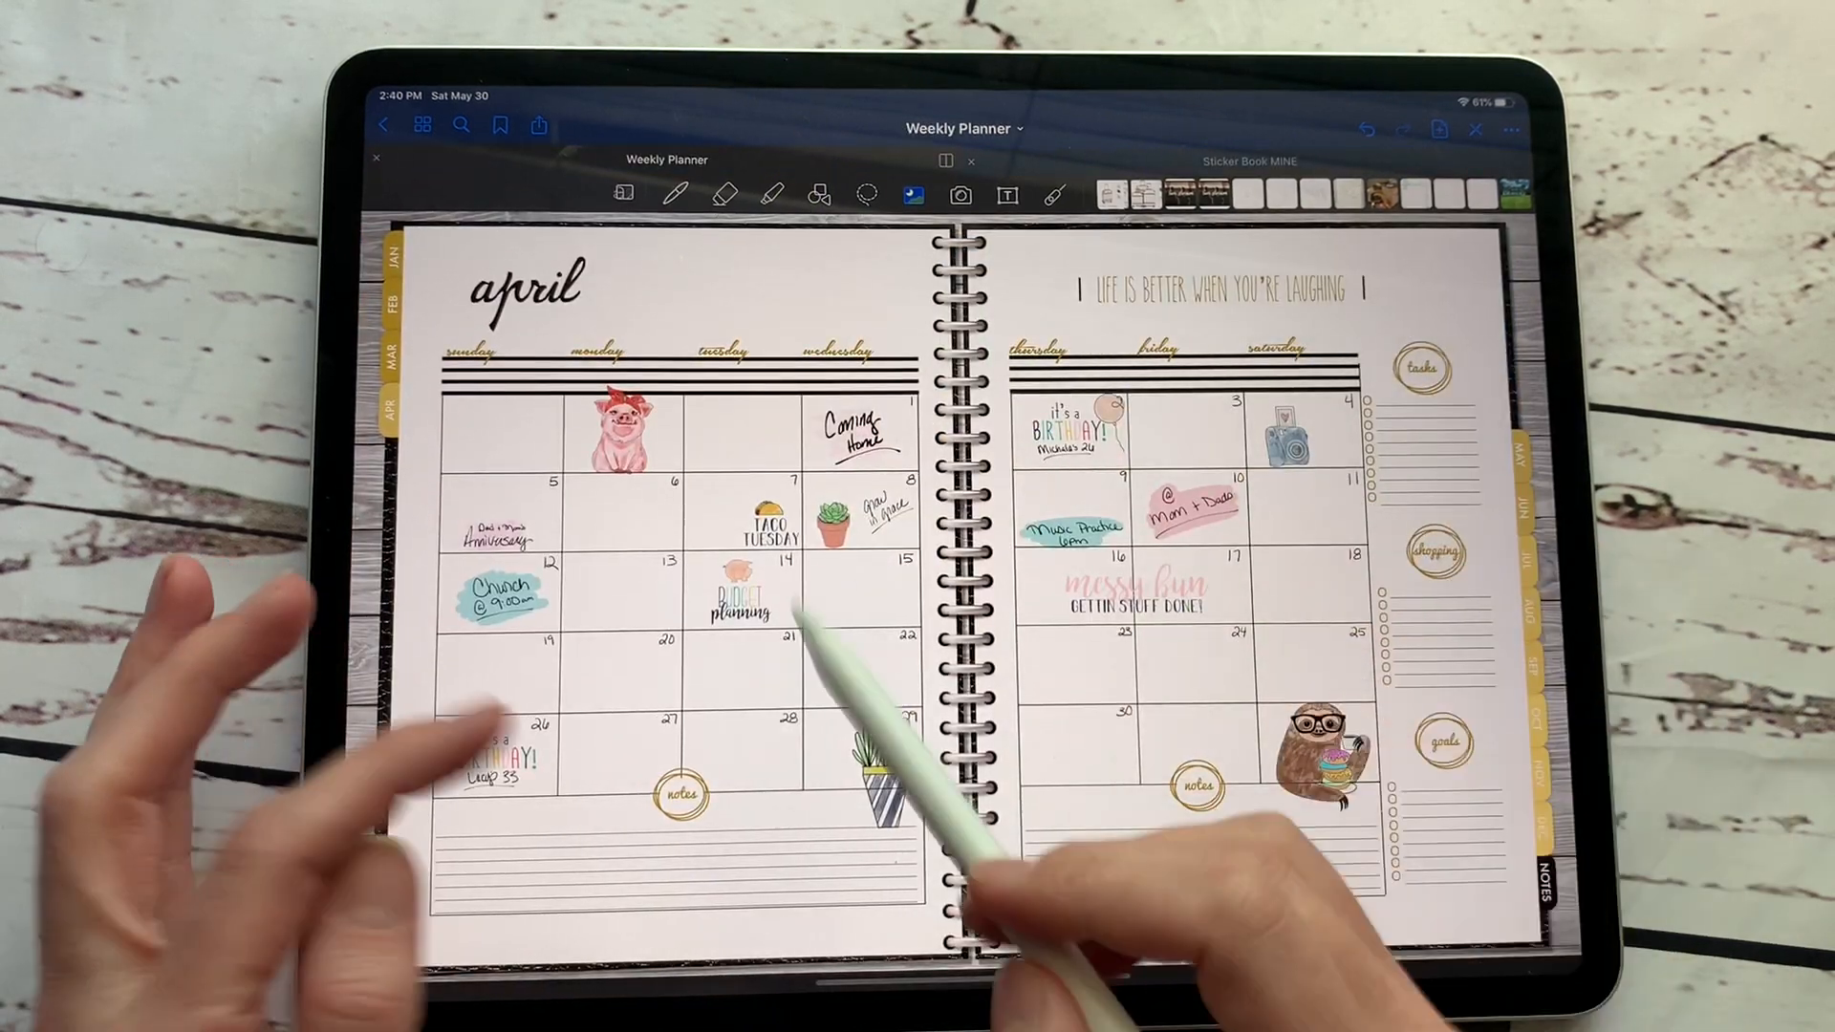
click(1247, 161)
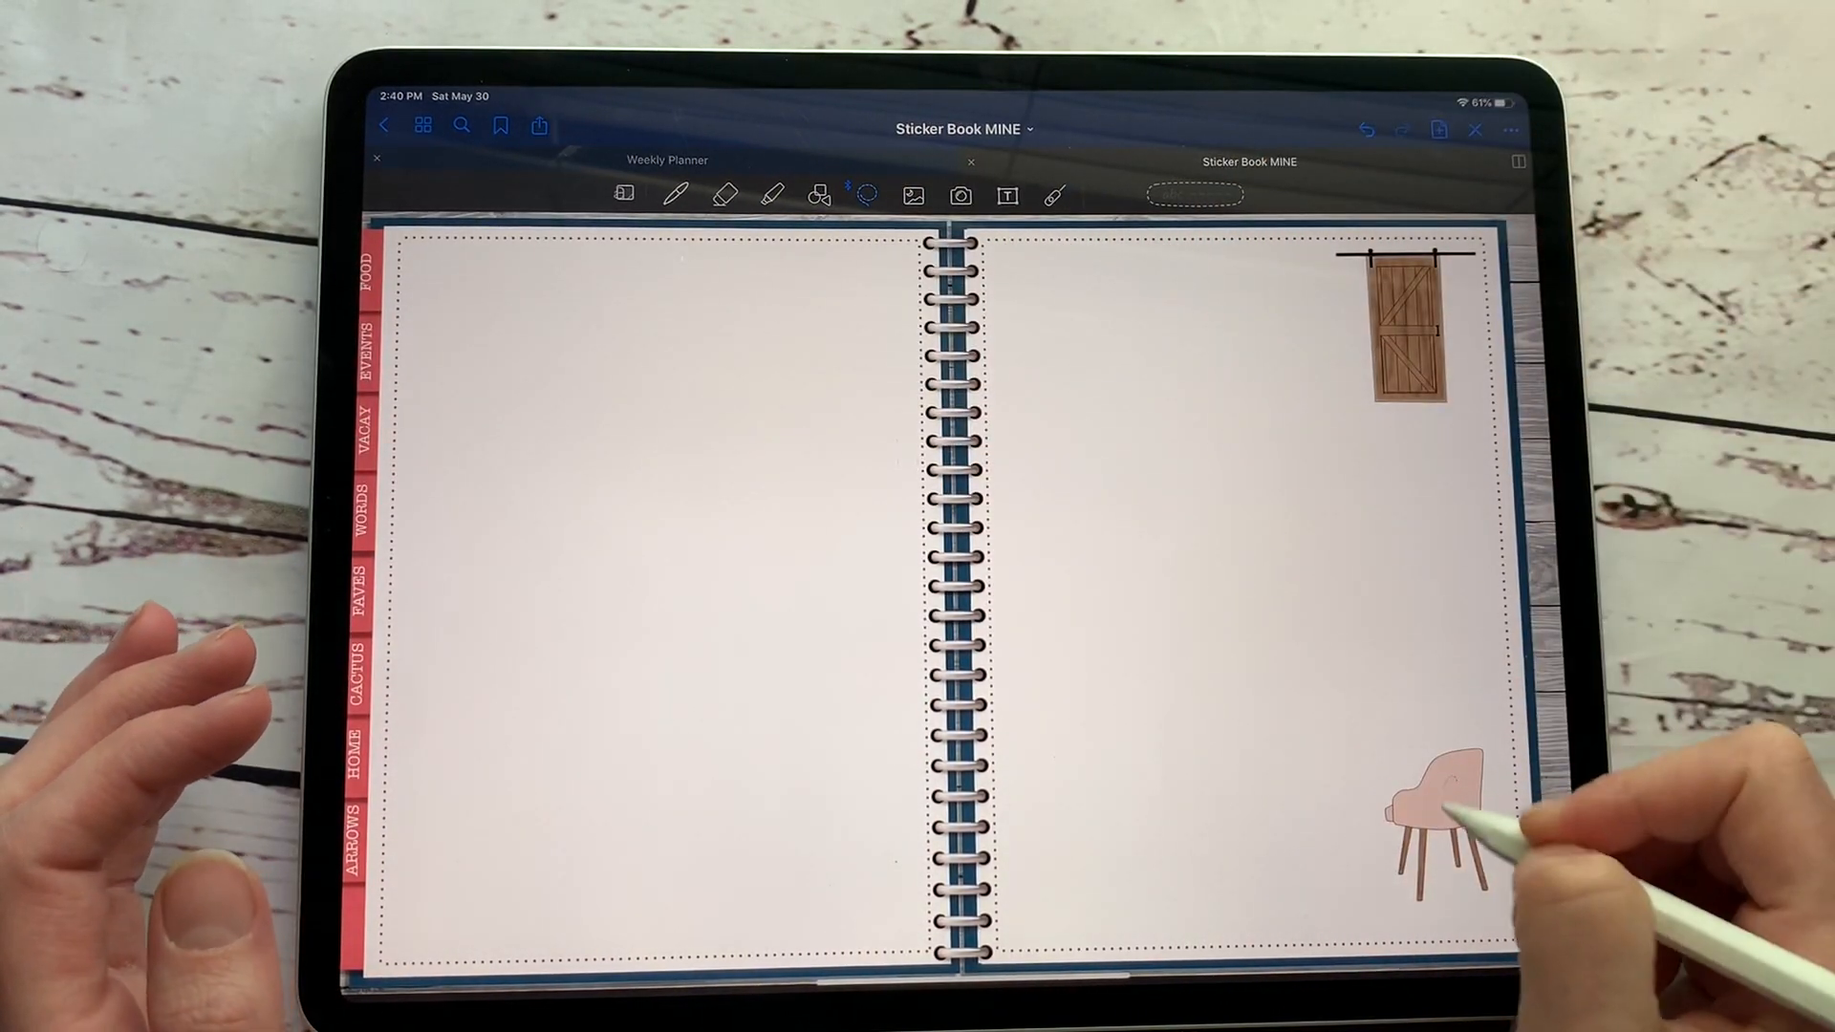
click(663, 160)
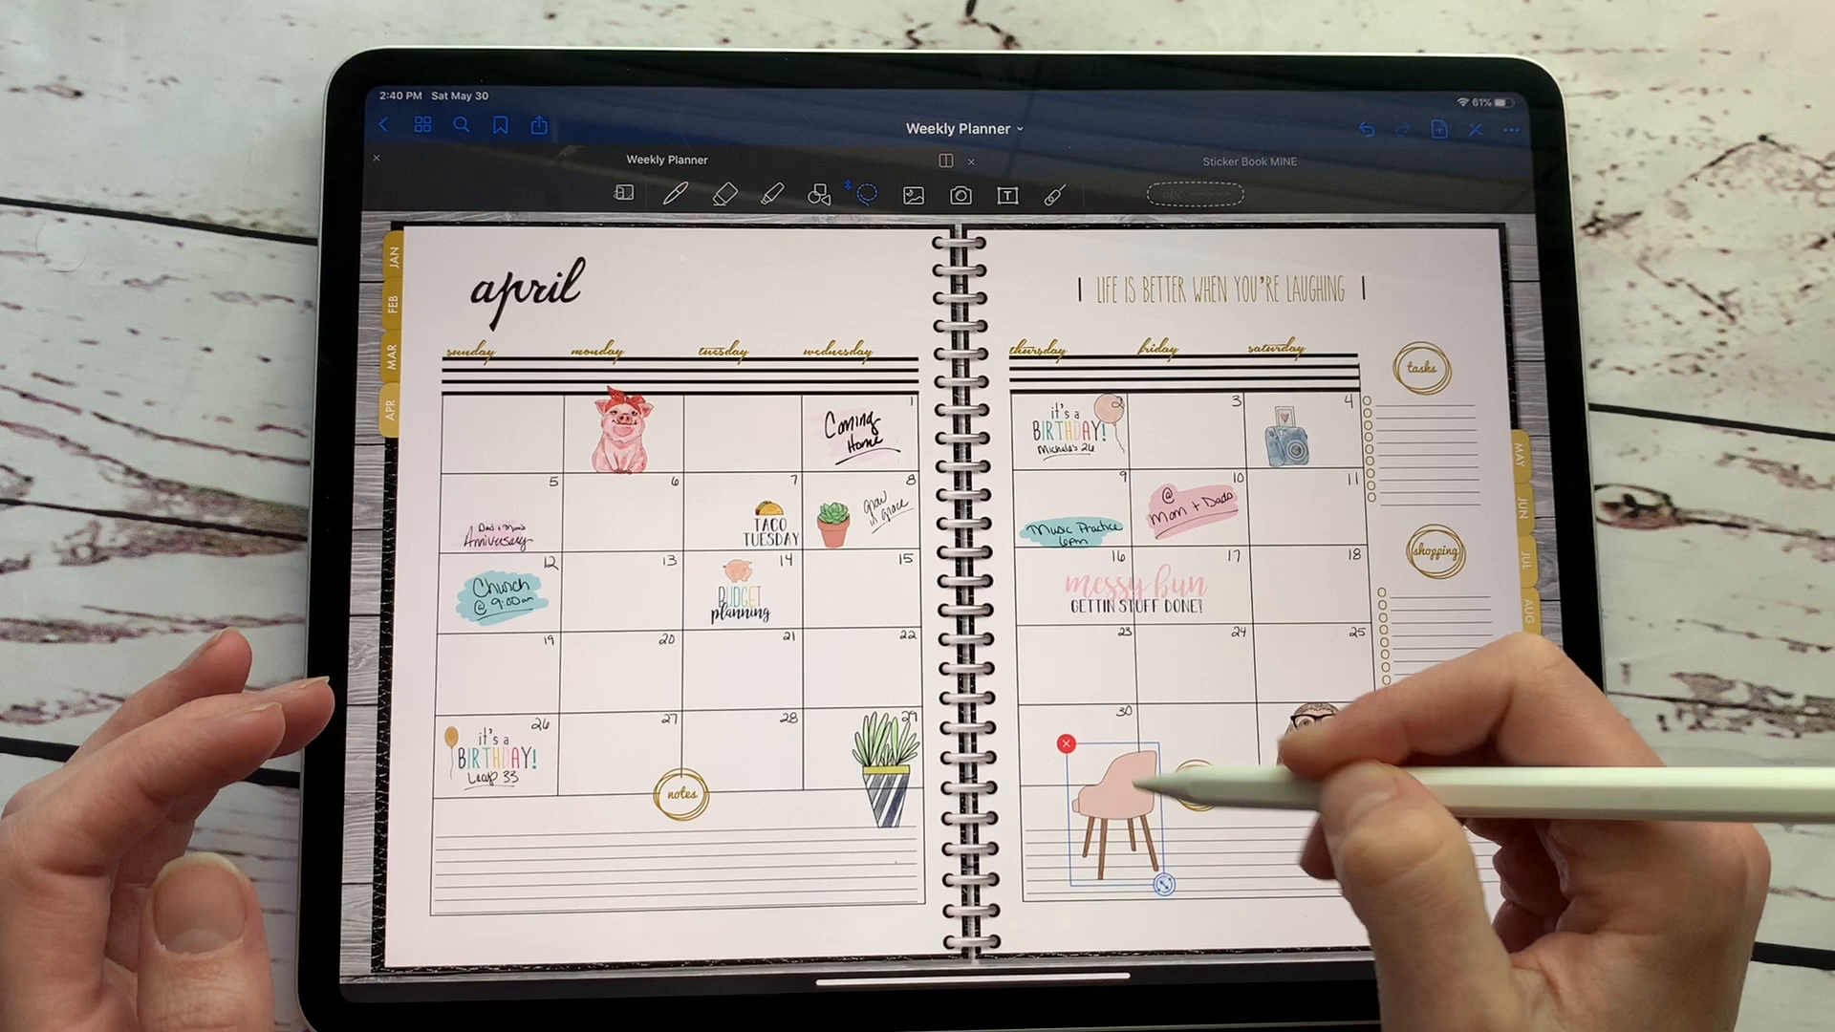
click(1117, 796)
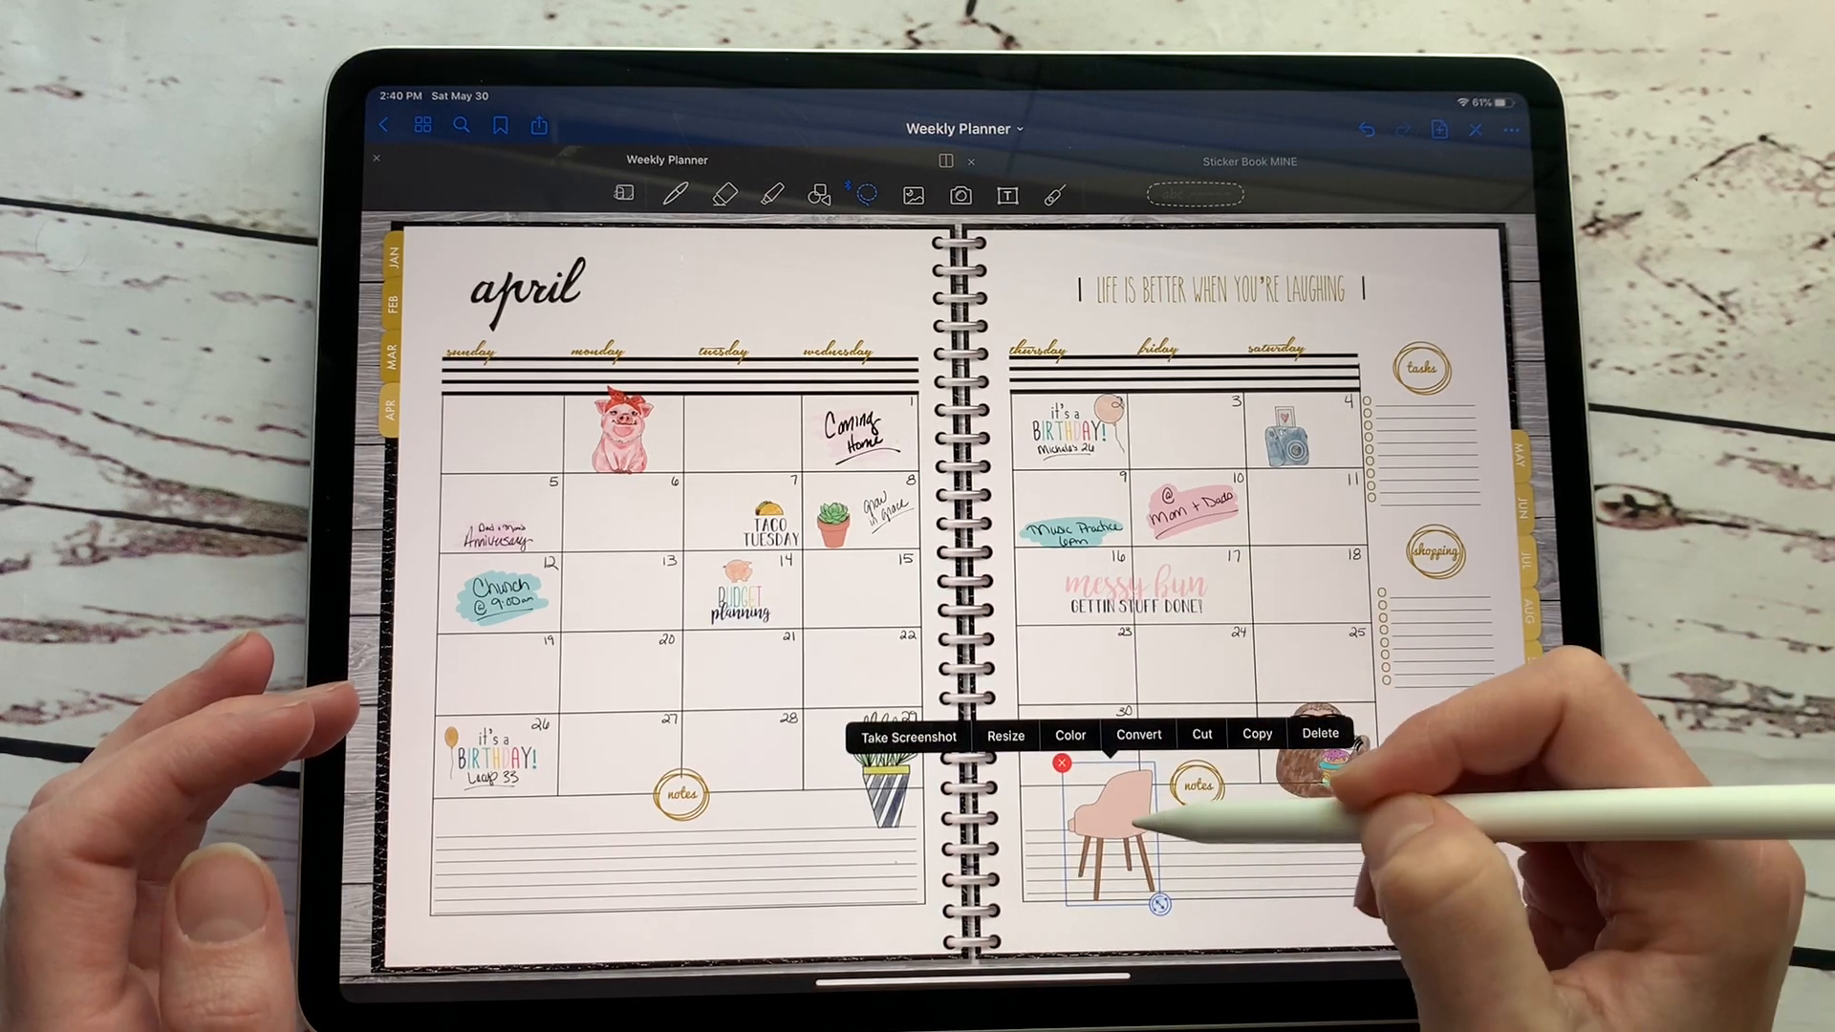
click(1249, 162)
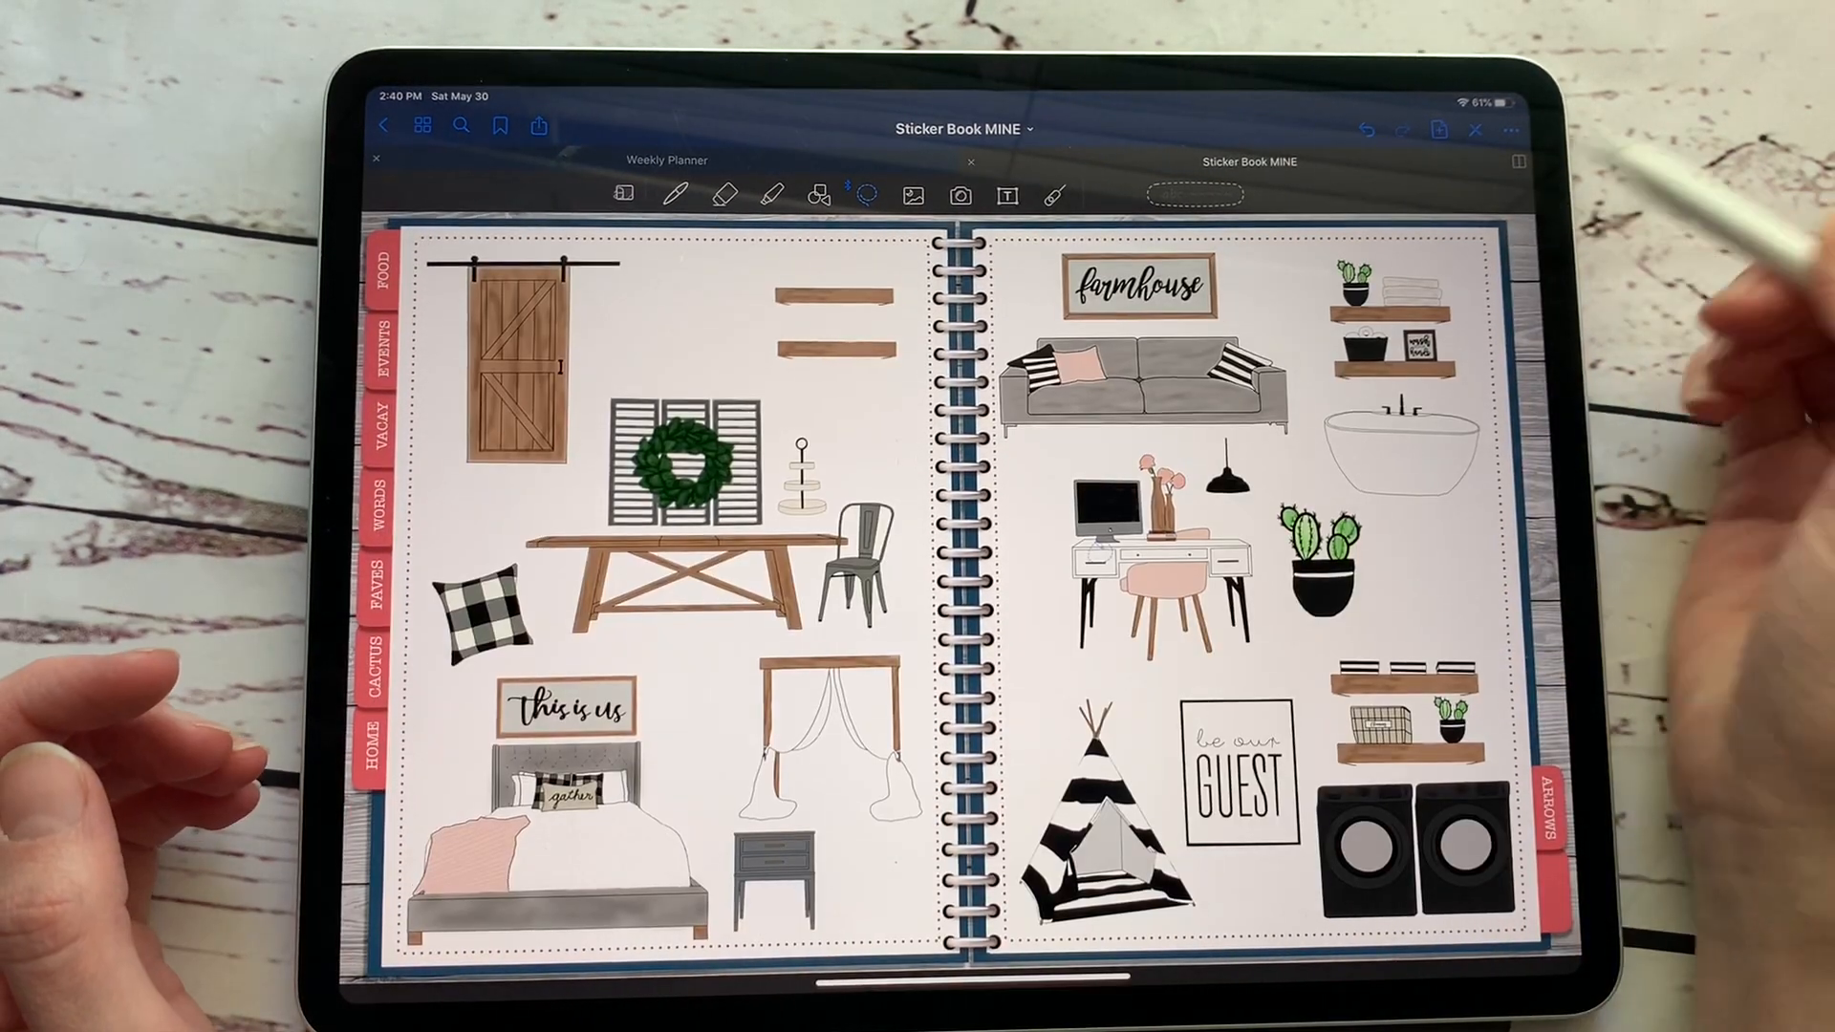
Copy the desk, vase and chair stickers and place them below April 30
click(1152, 526)
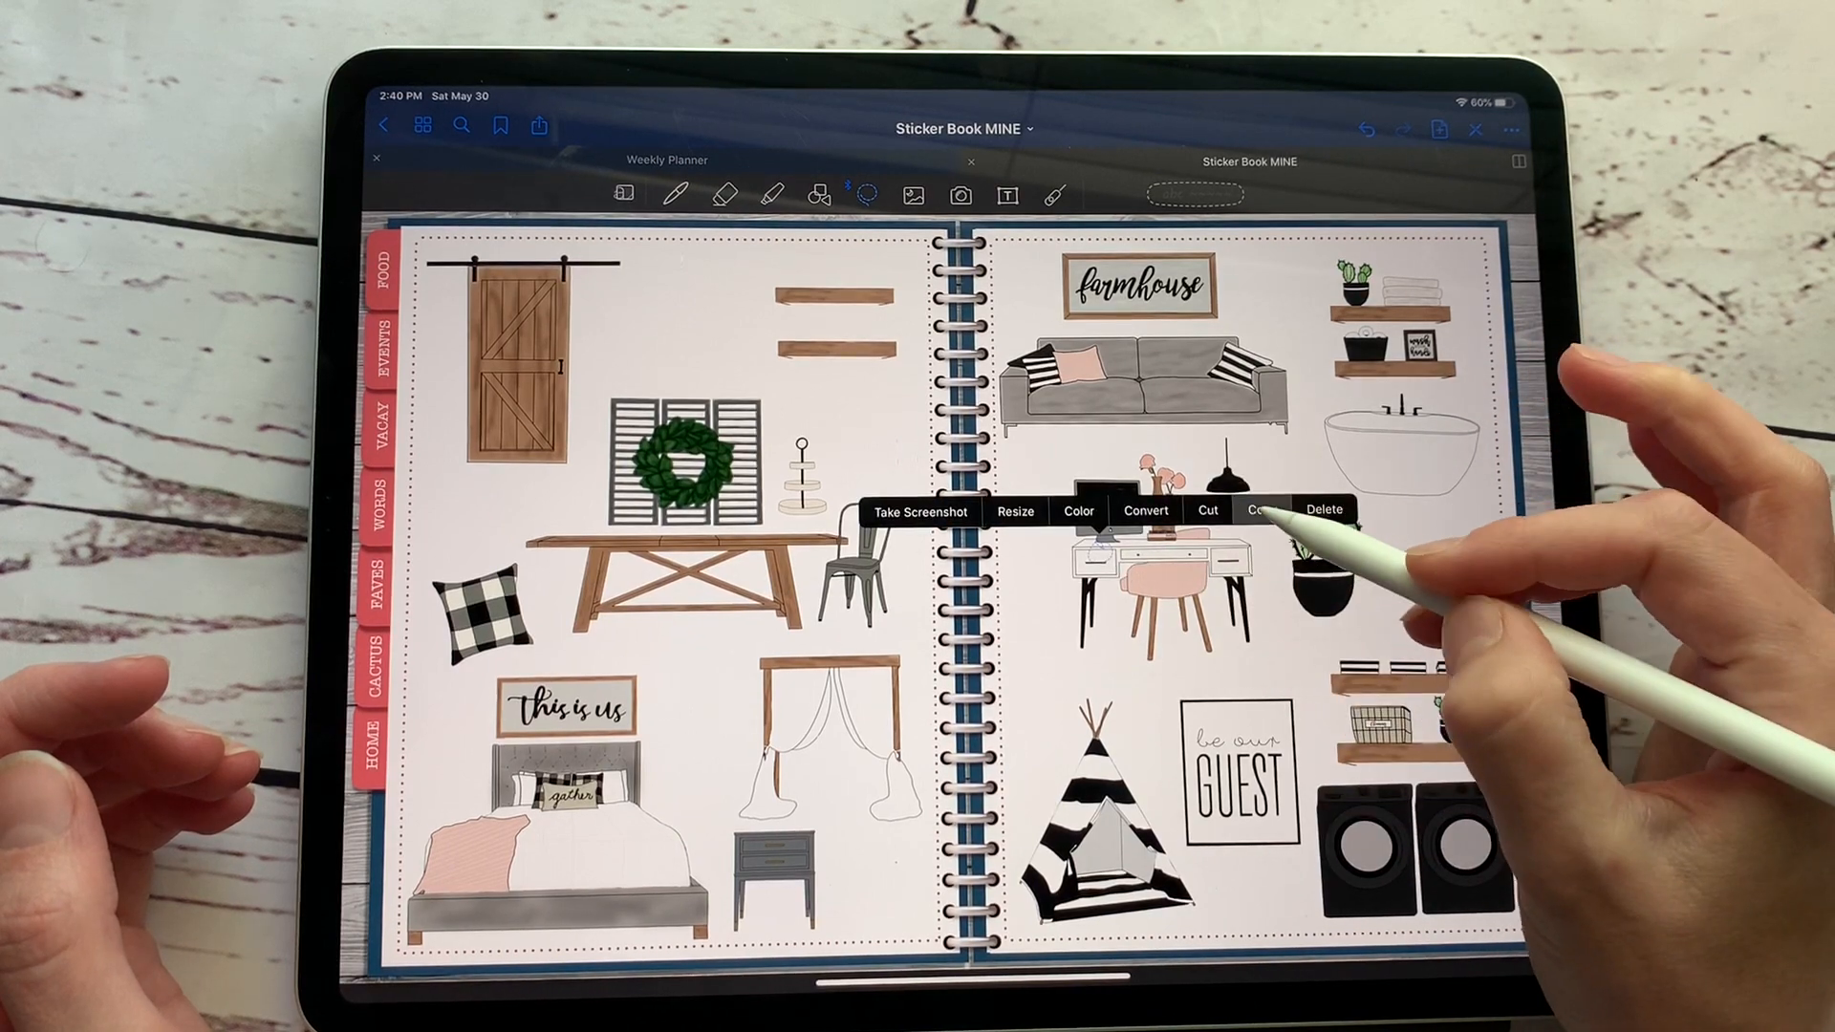
click(661, 161)
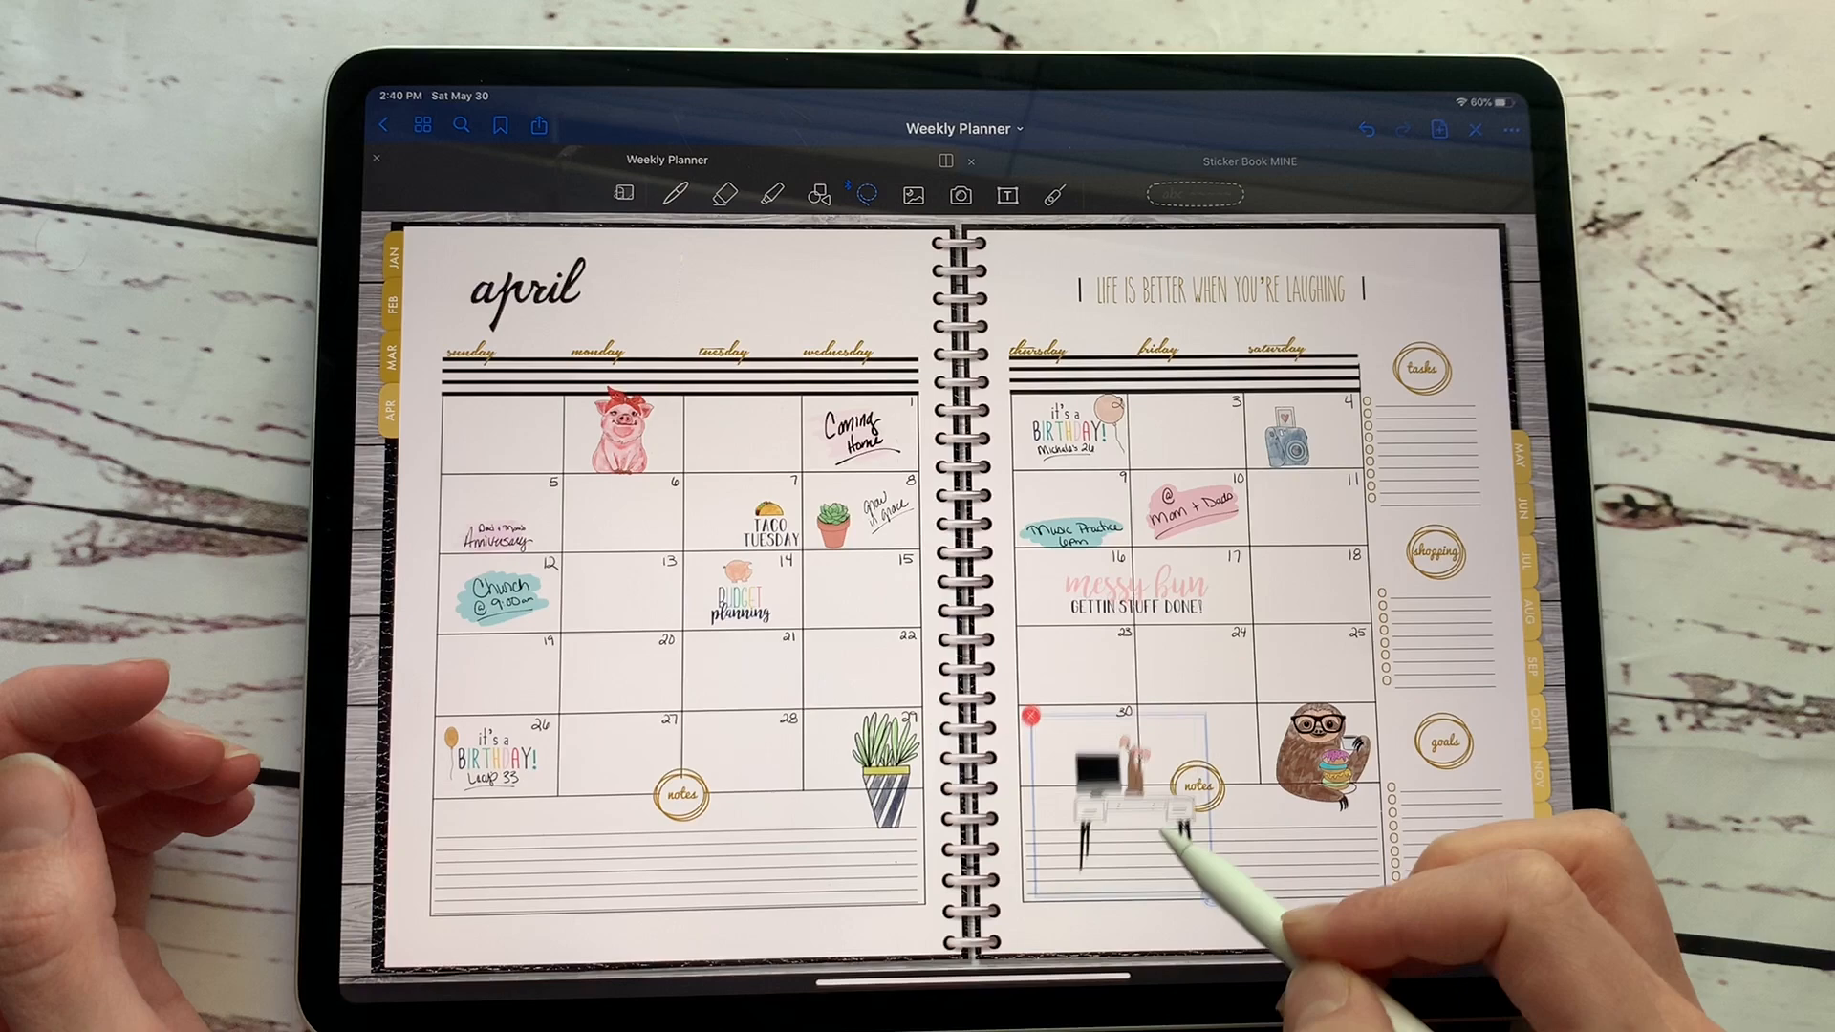
click(1250, 162)
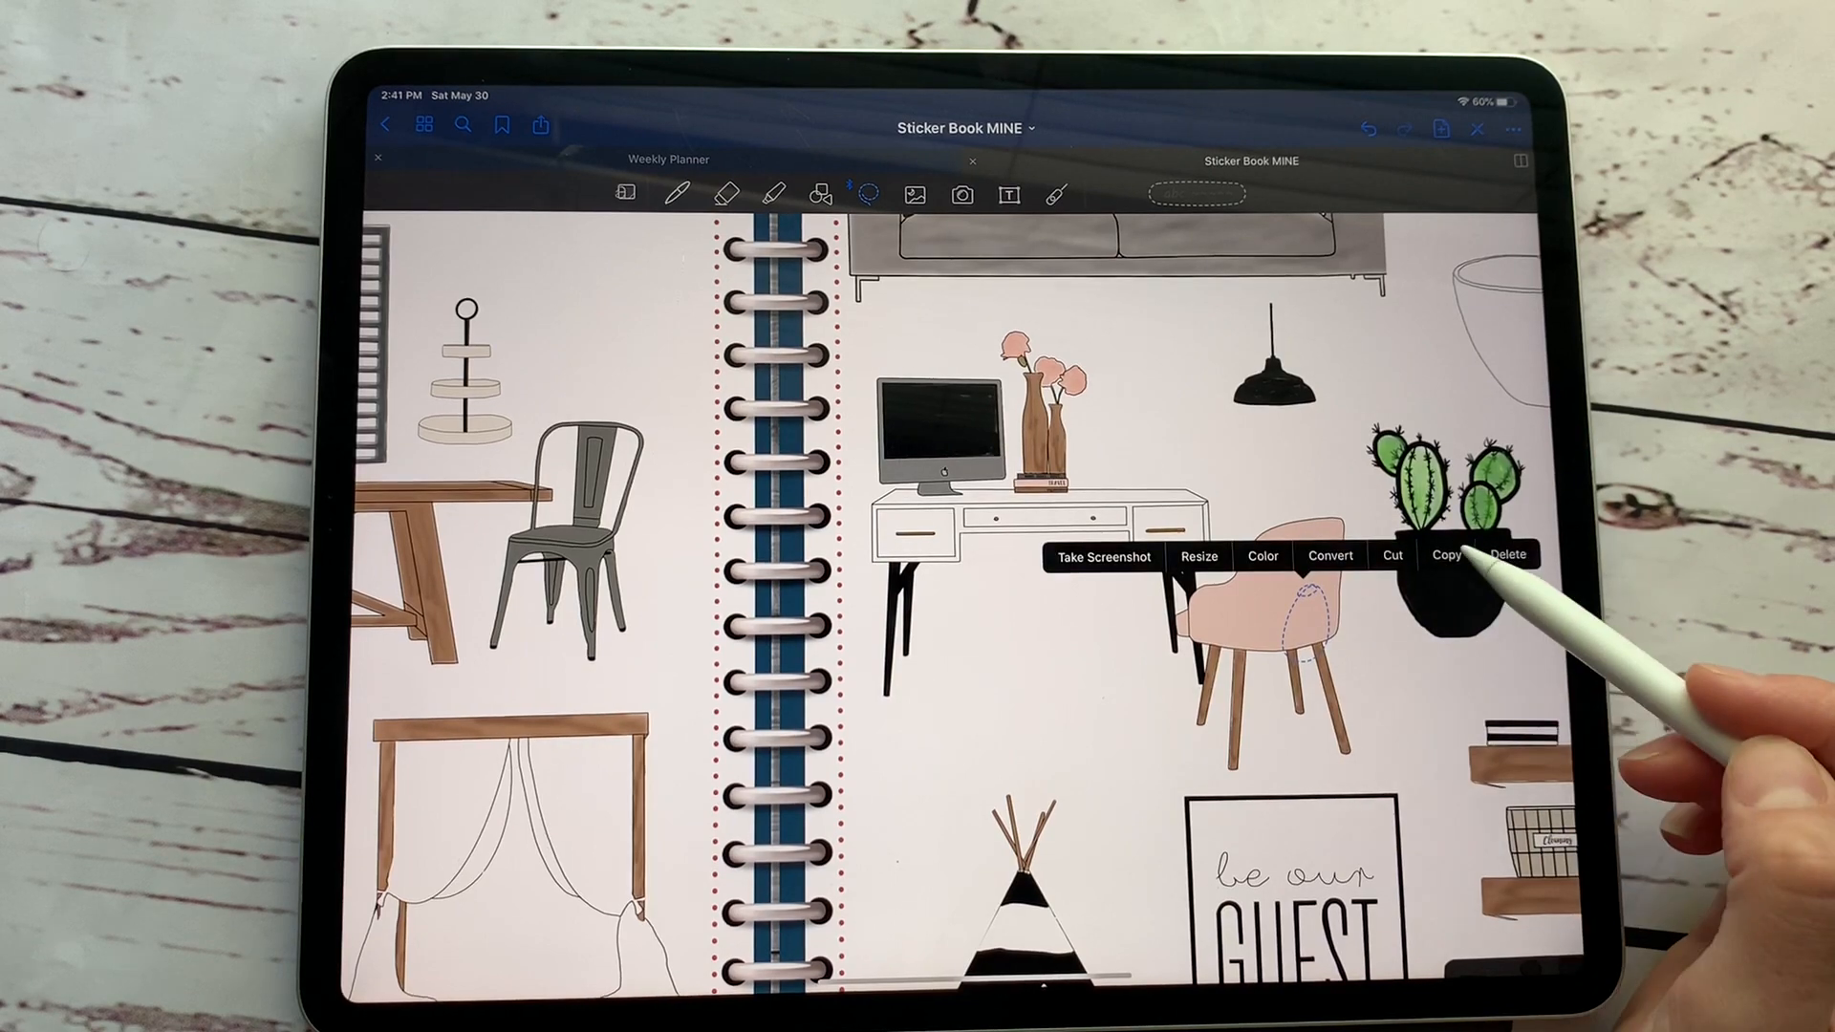
click(666, 160)
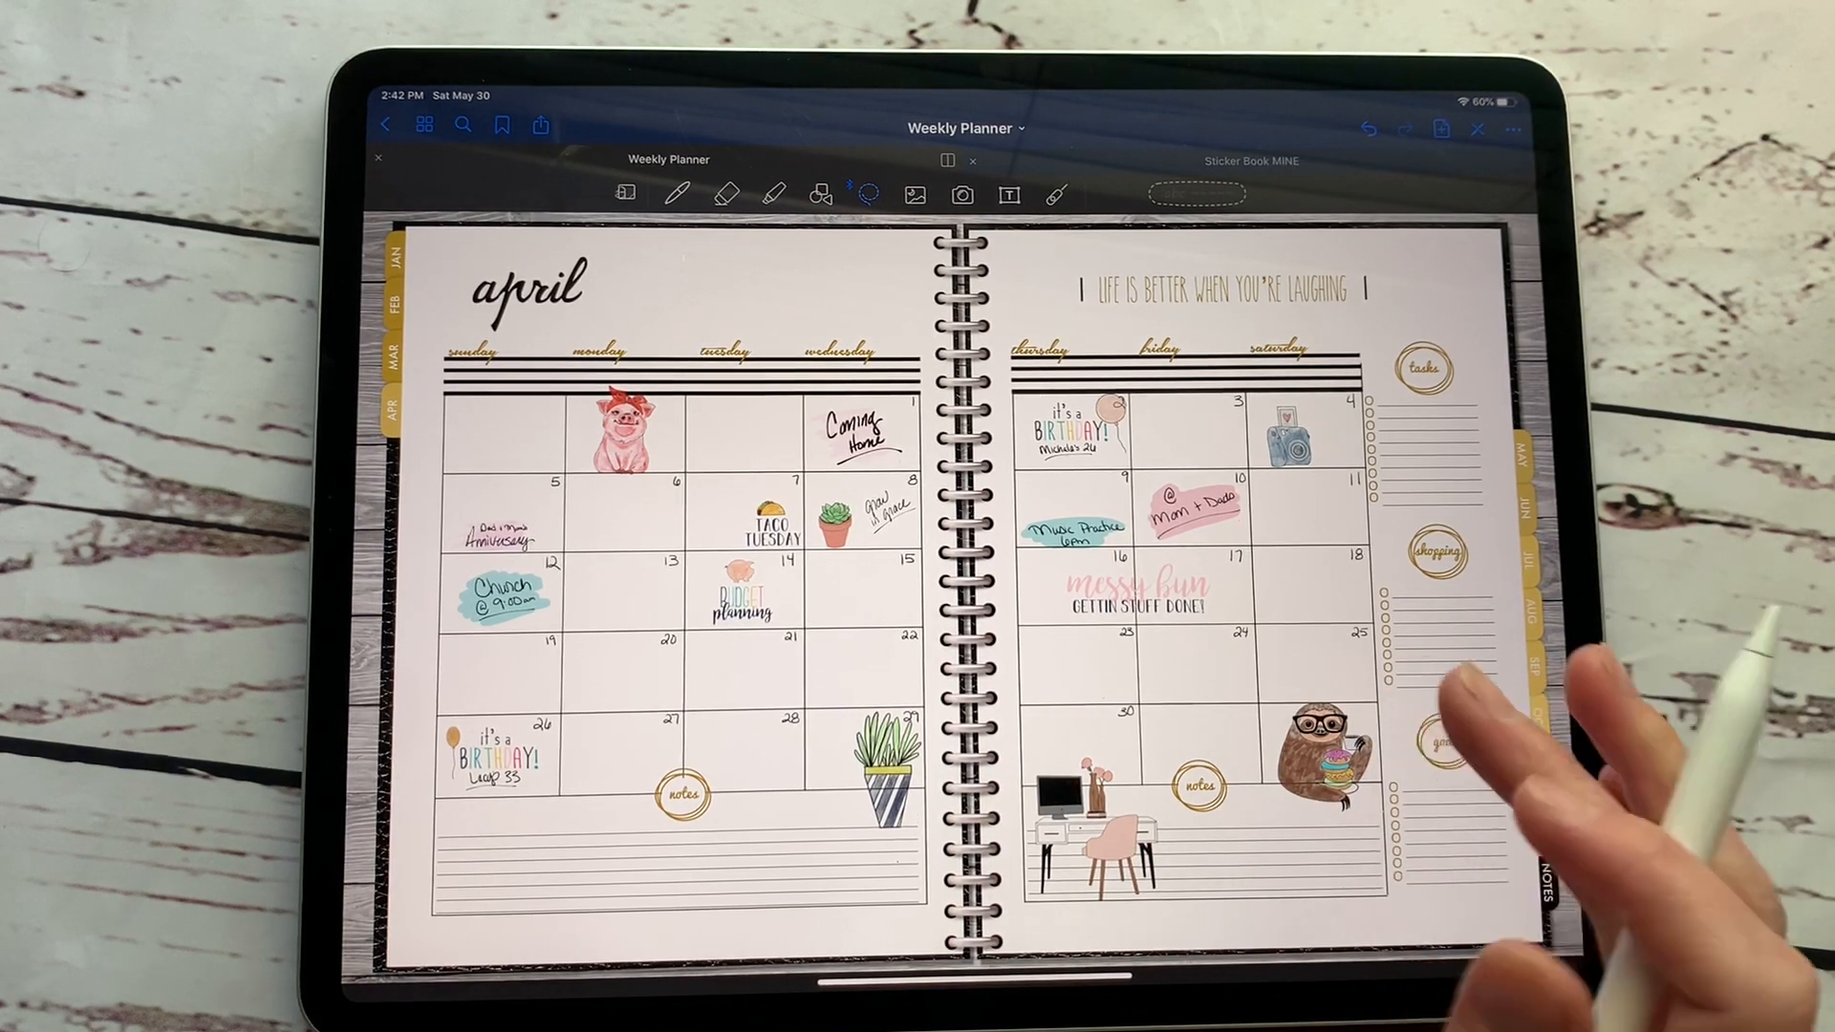
Crop the inserted cactus image to the striped-pot cactus and move it near the top
click(1250, 161)
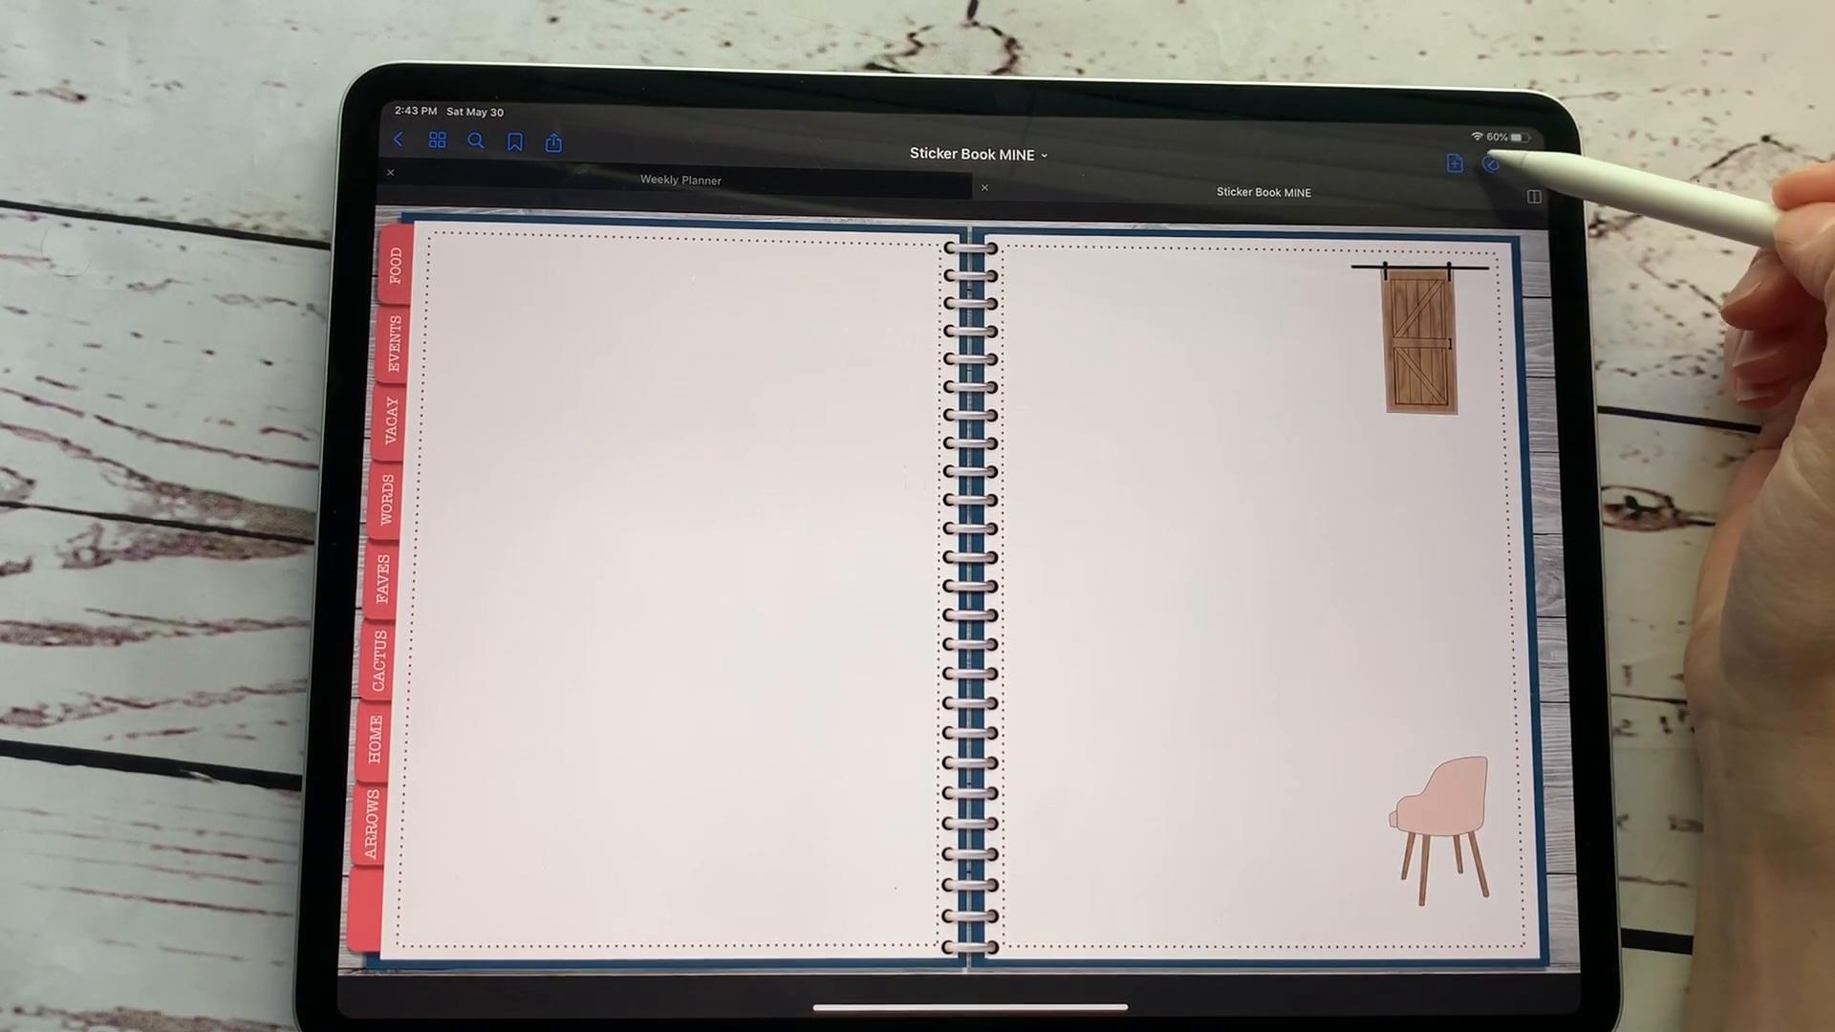
click(1490, 163)
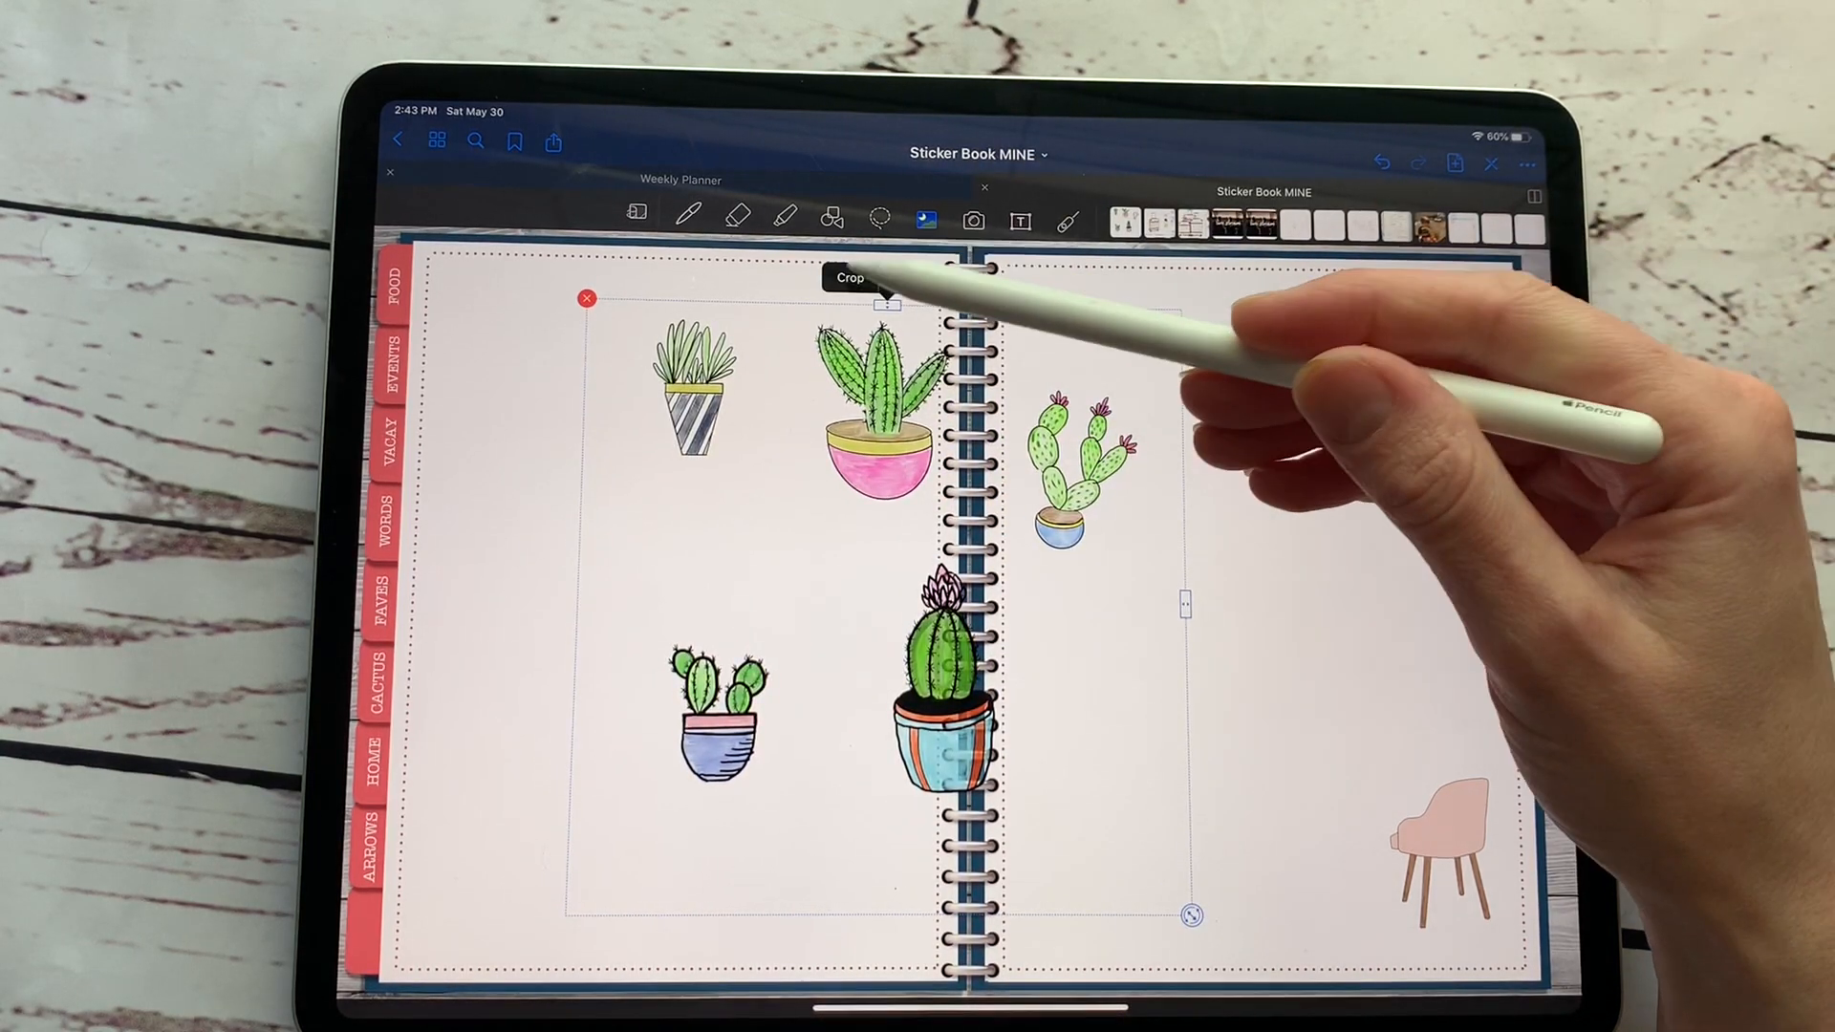
click(851, 277)
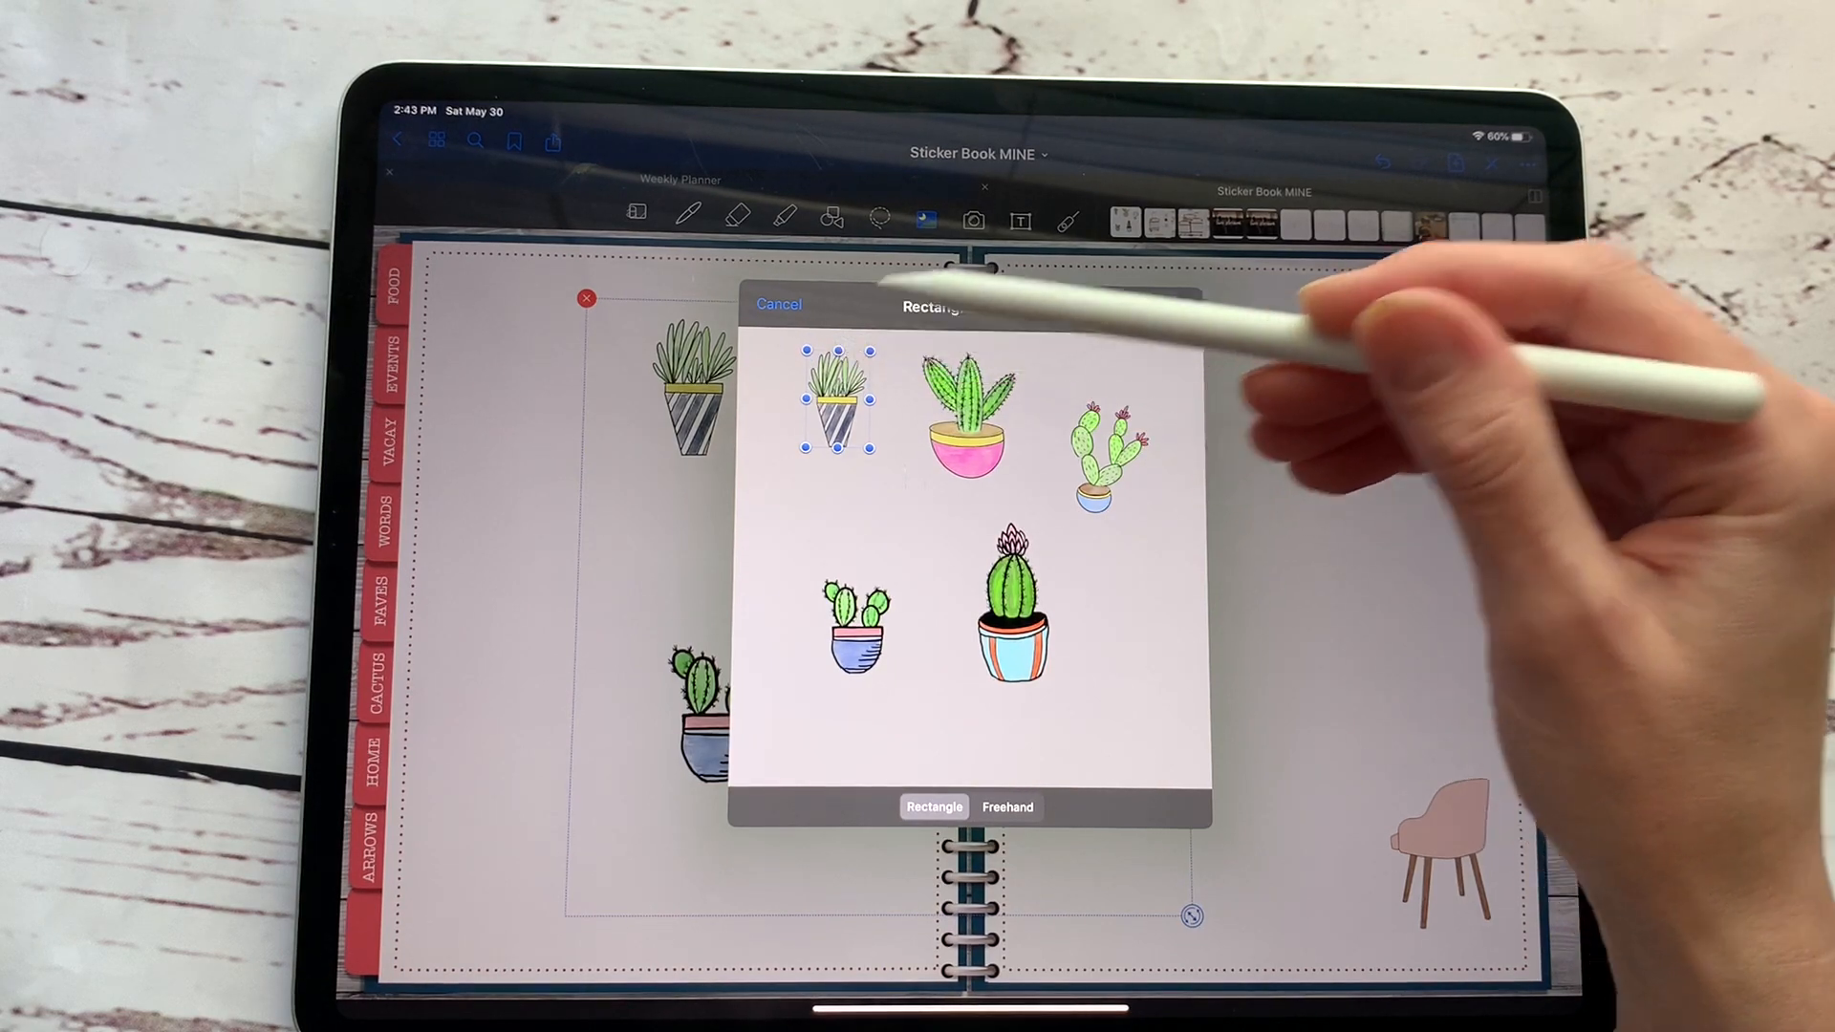
click(777, 304)
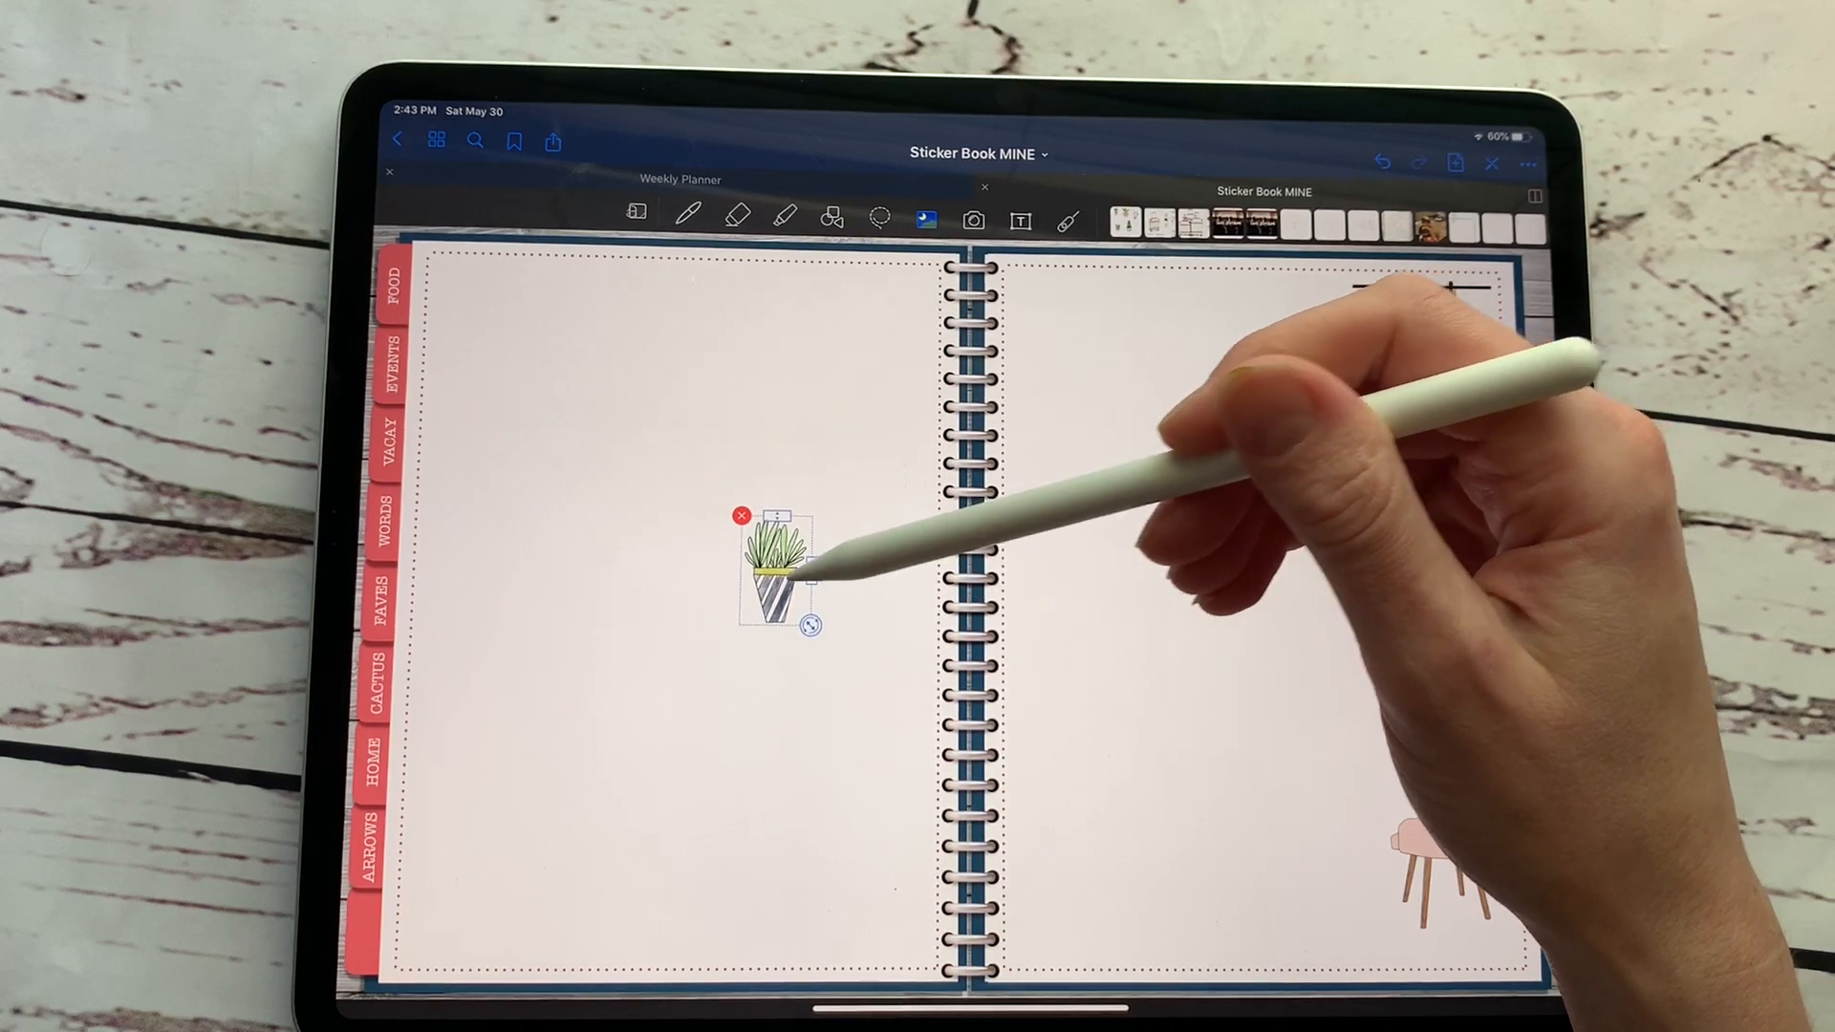
drag(778, 567, 892, 318)
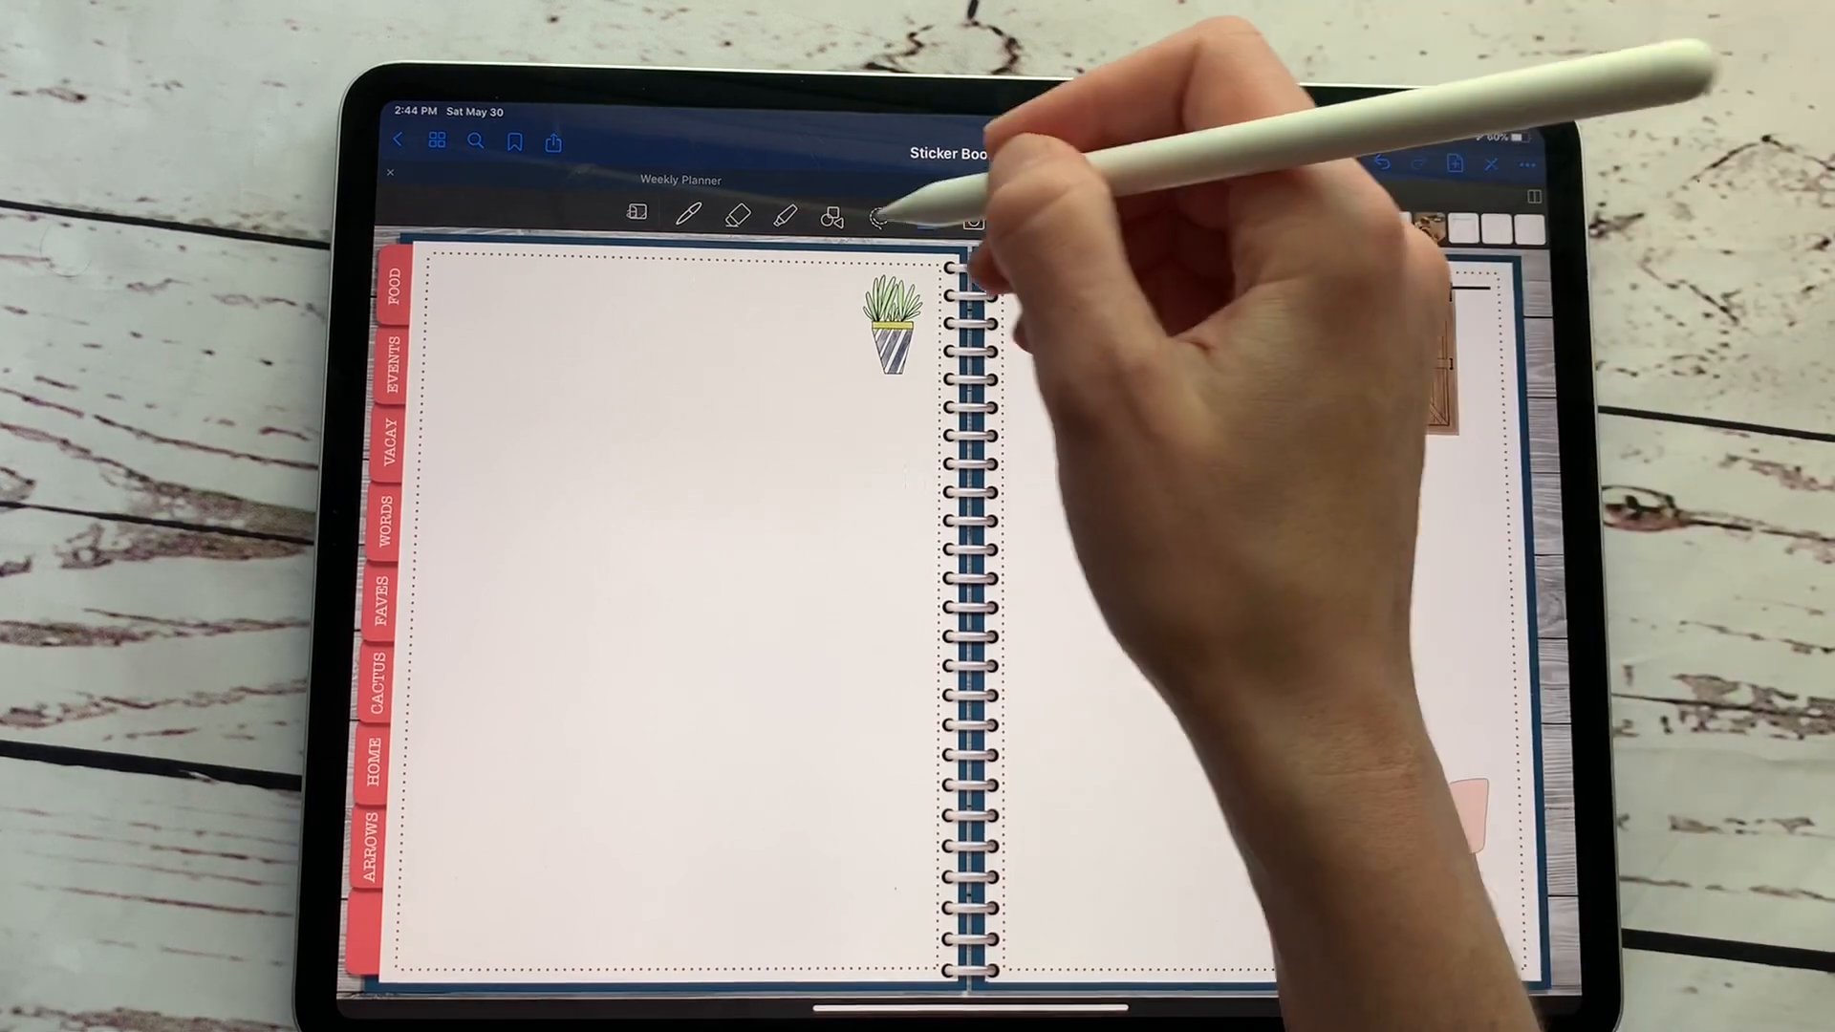
click(895, 317)
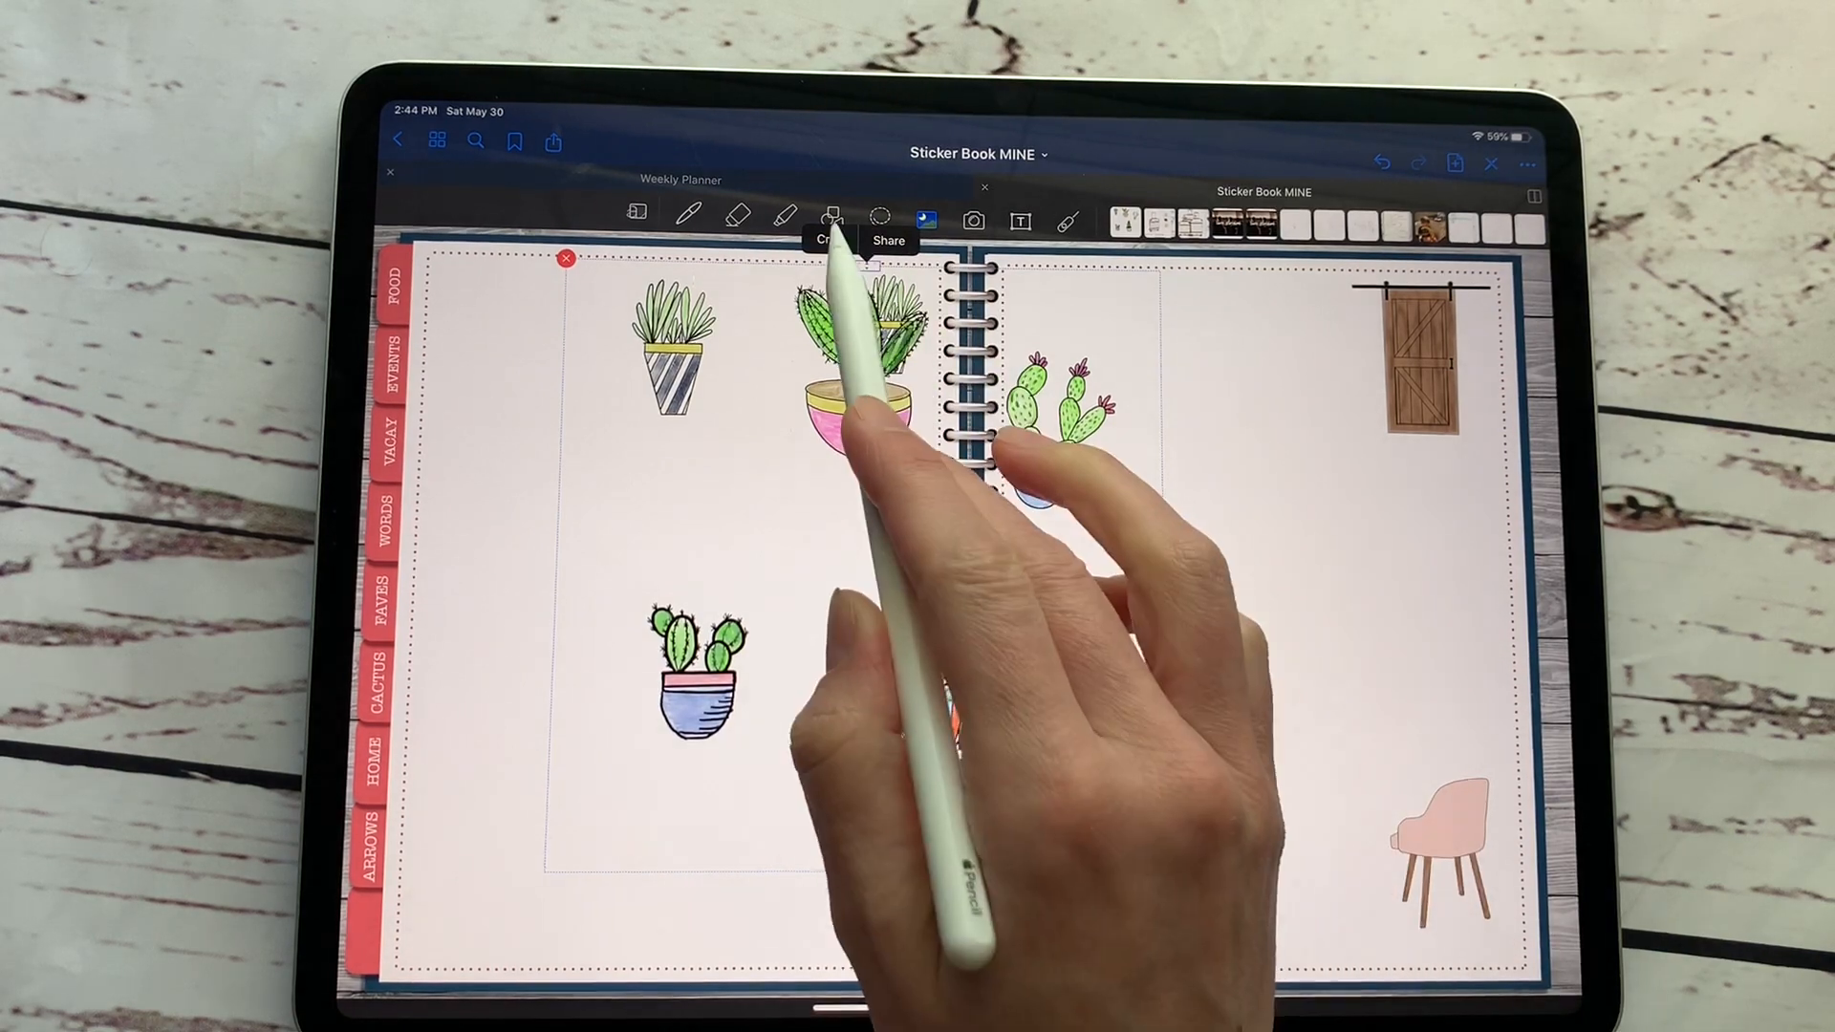
Crop the reinserted cactus image to the round flowering cactus beside the first
click(832, 215)
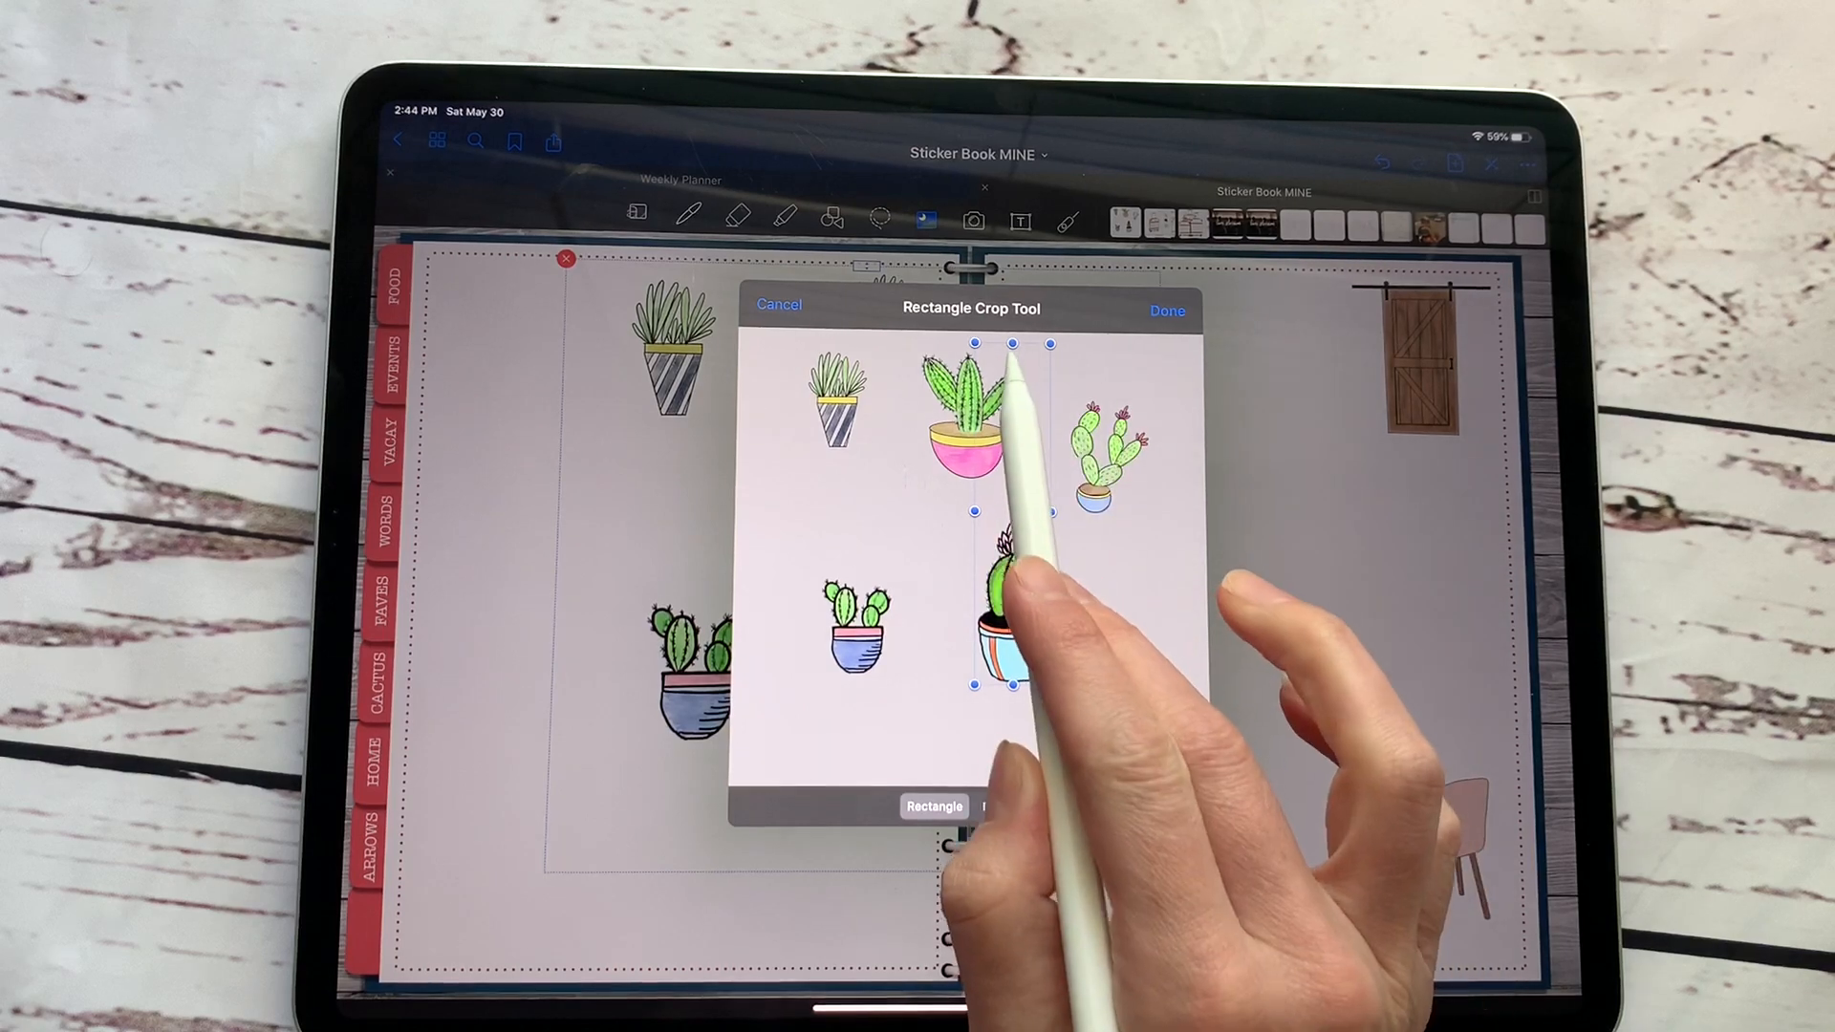
click(1165, 309)
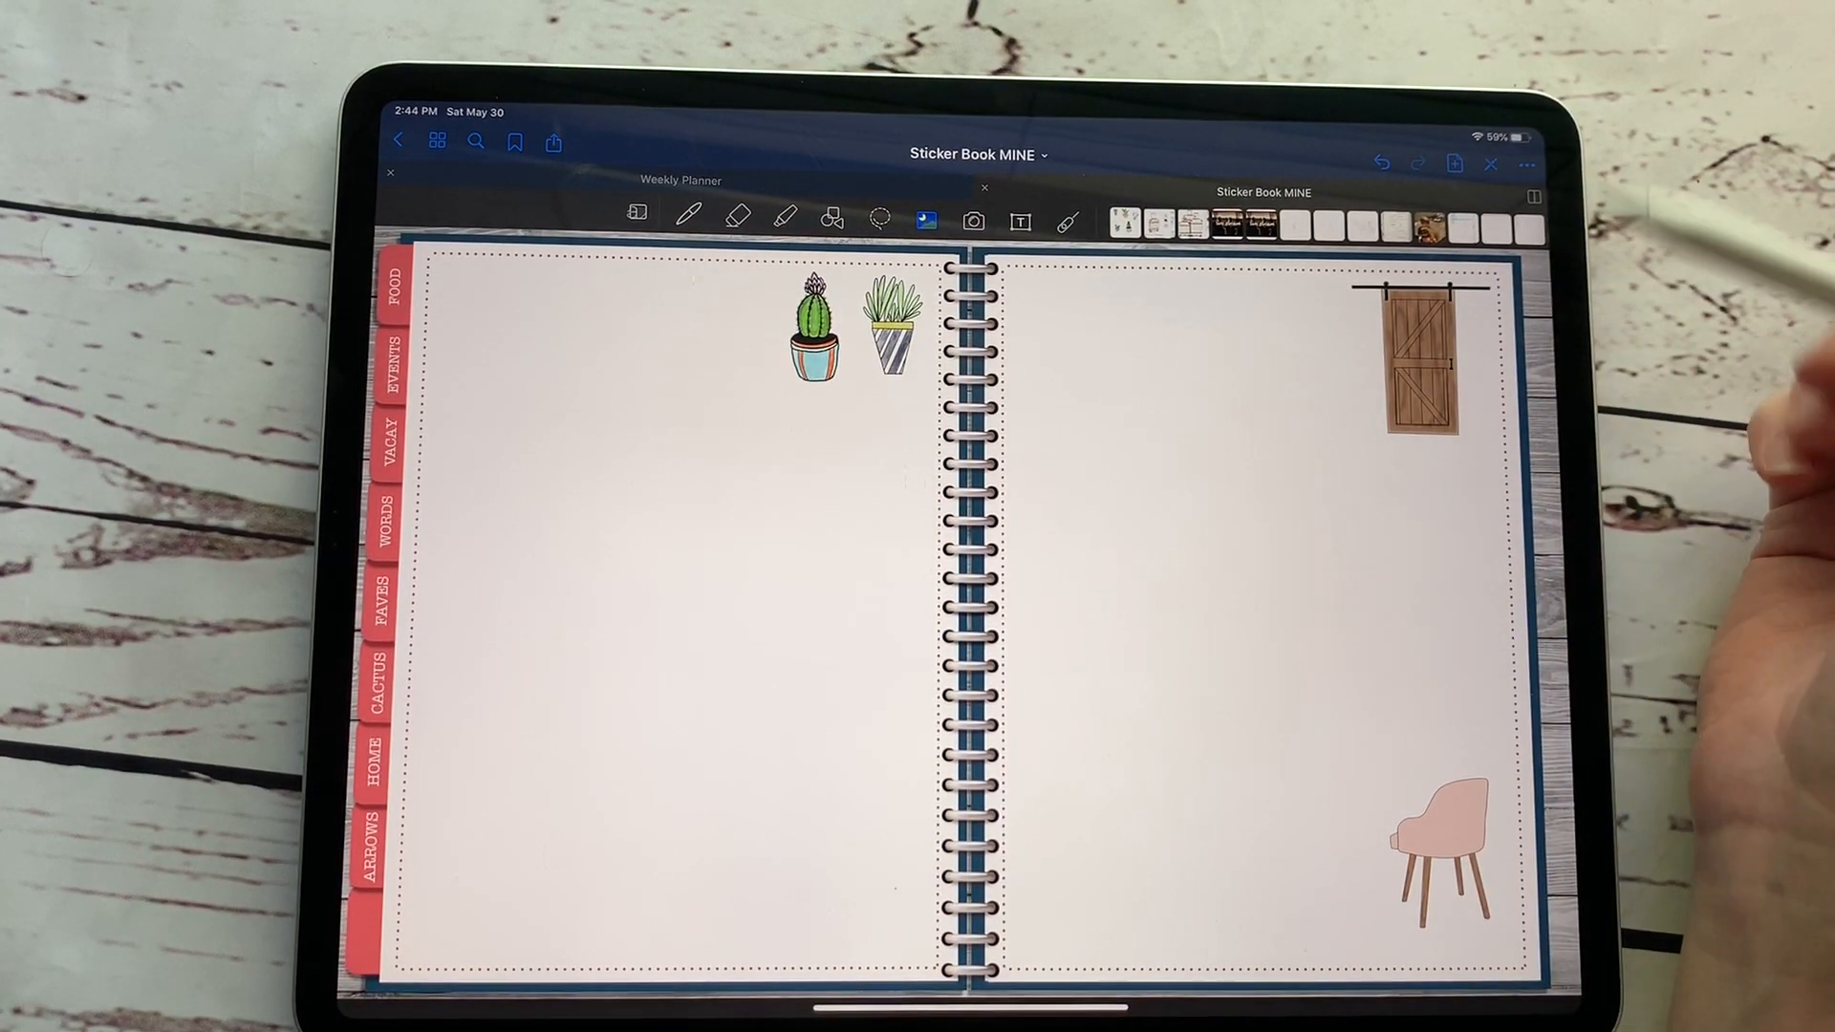
click(972, 221)
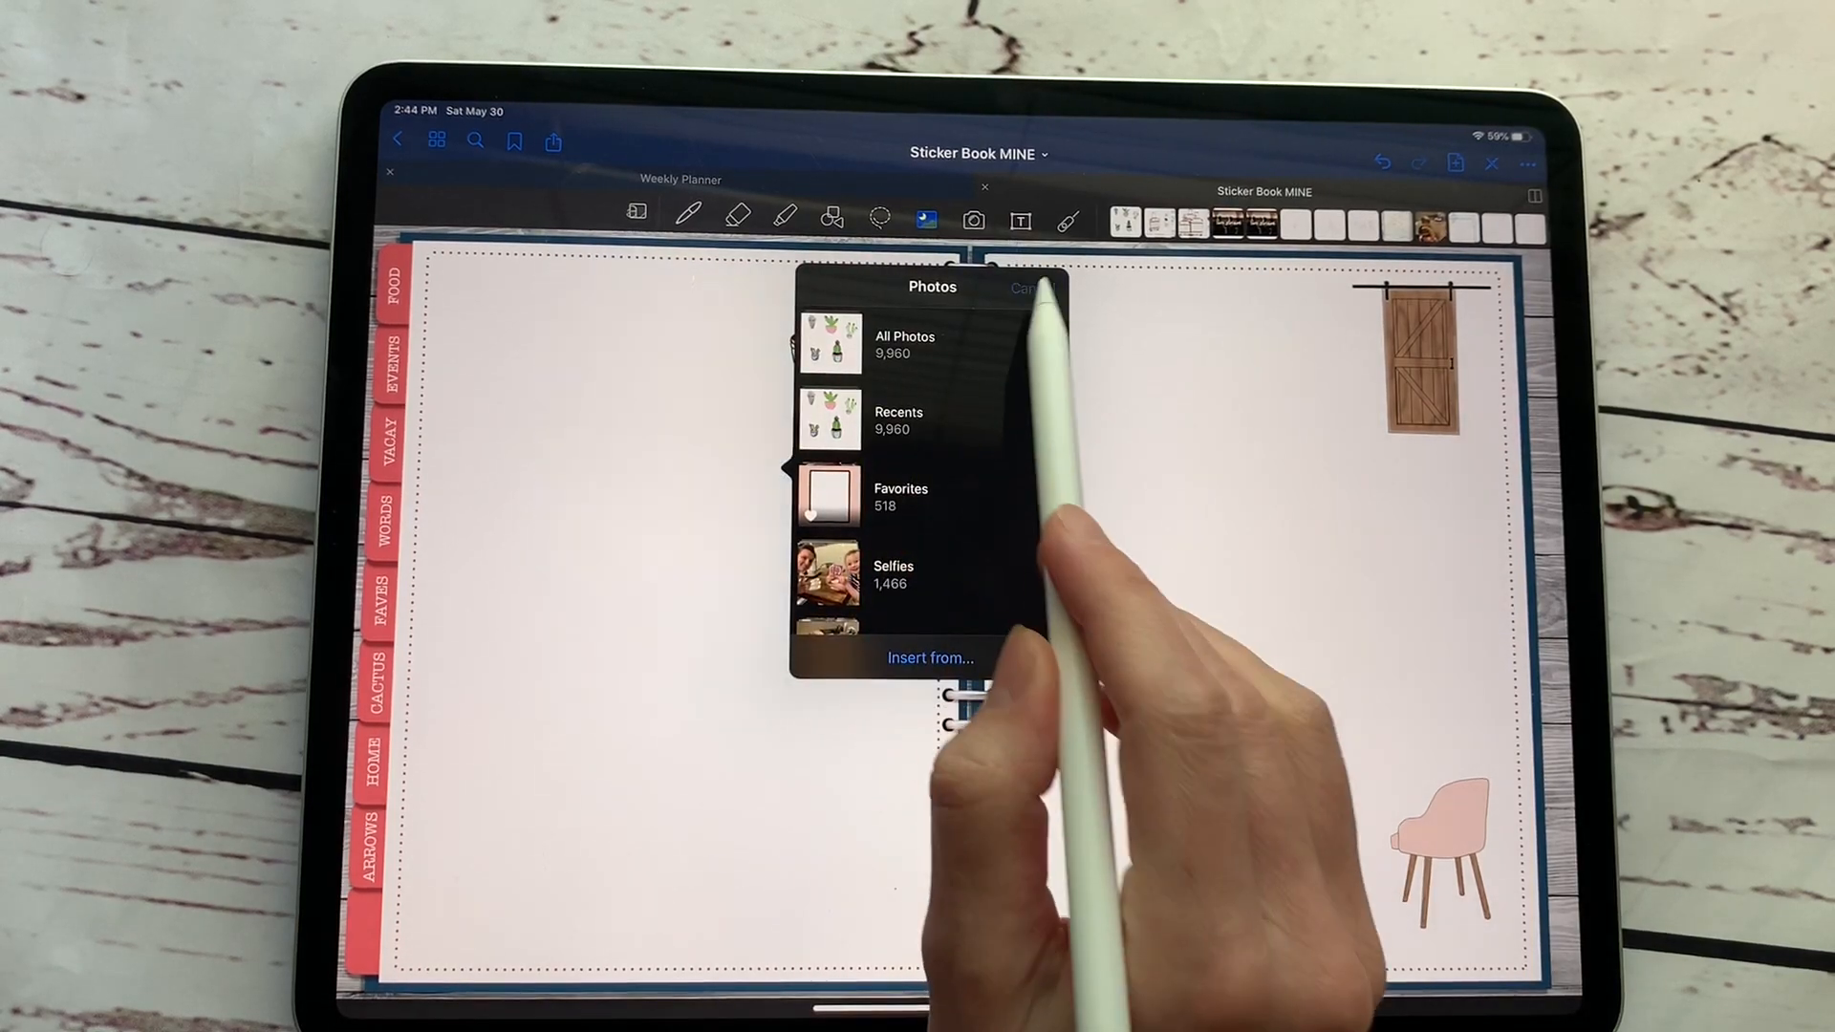